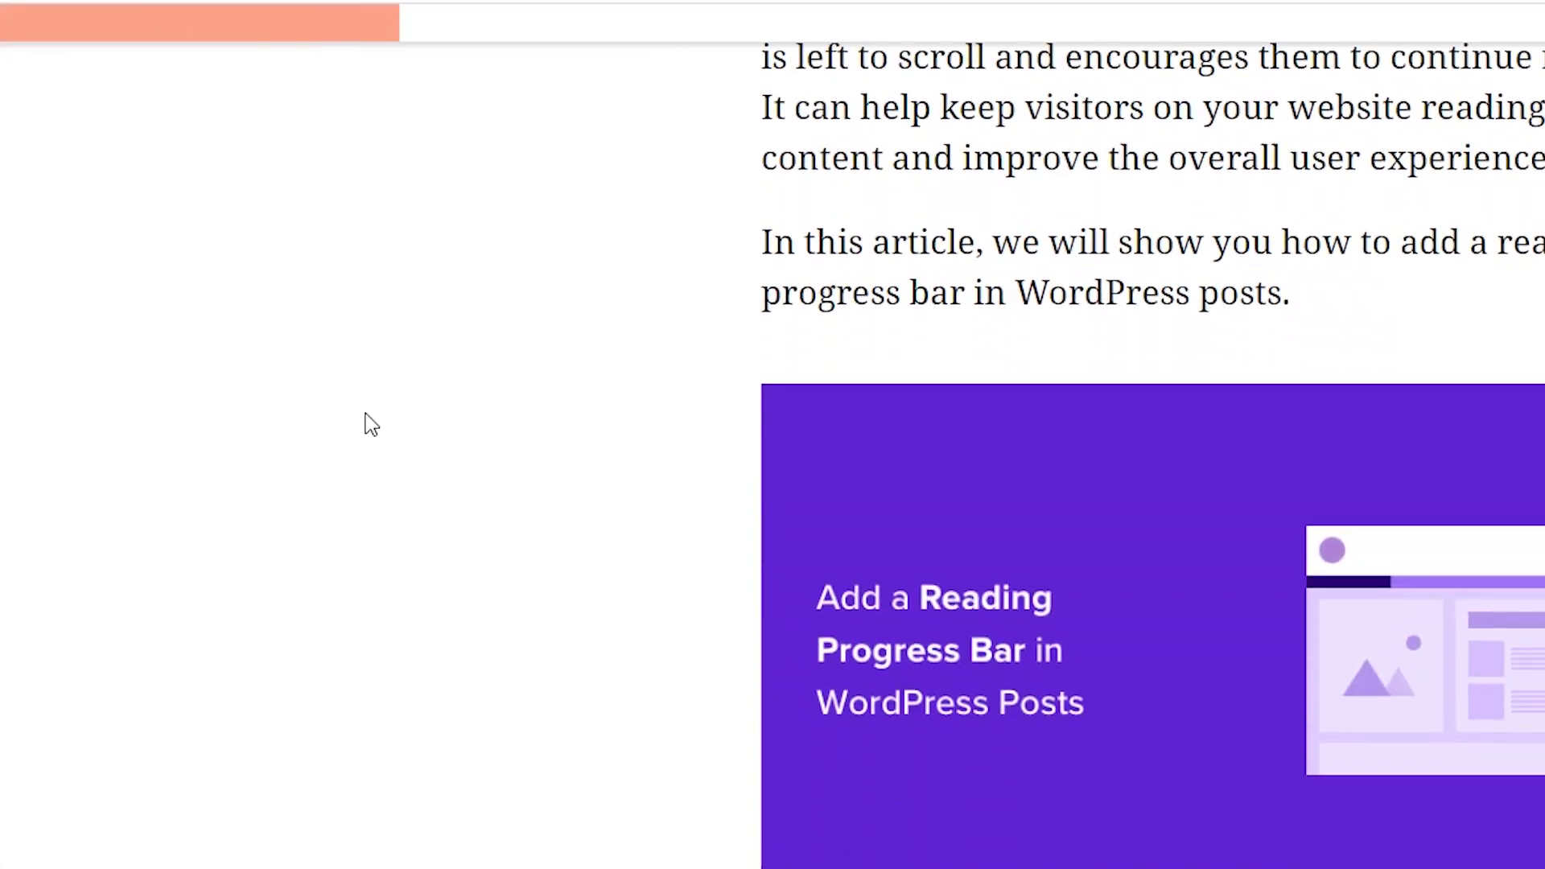
Search the plugin directory for 'worth the read', then install and activate Worth The Read
scroll(down, 3)
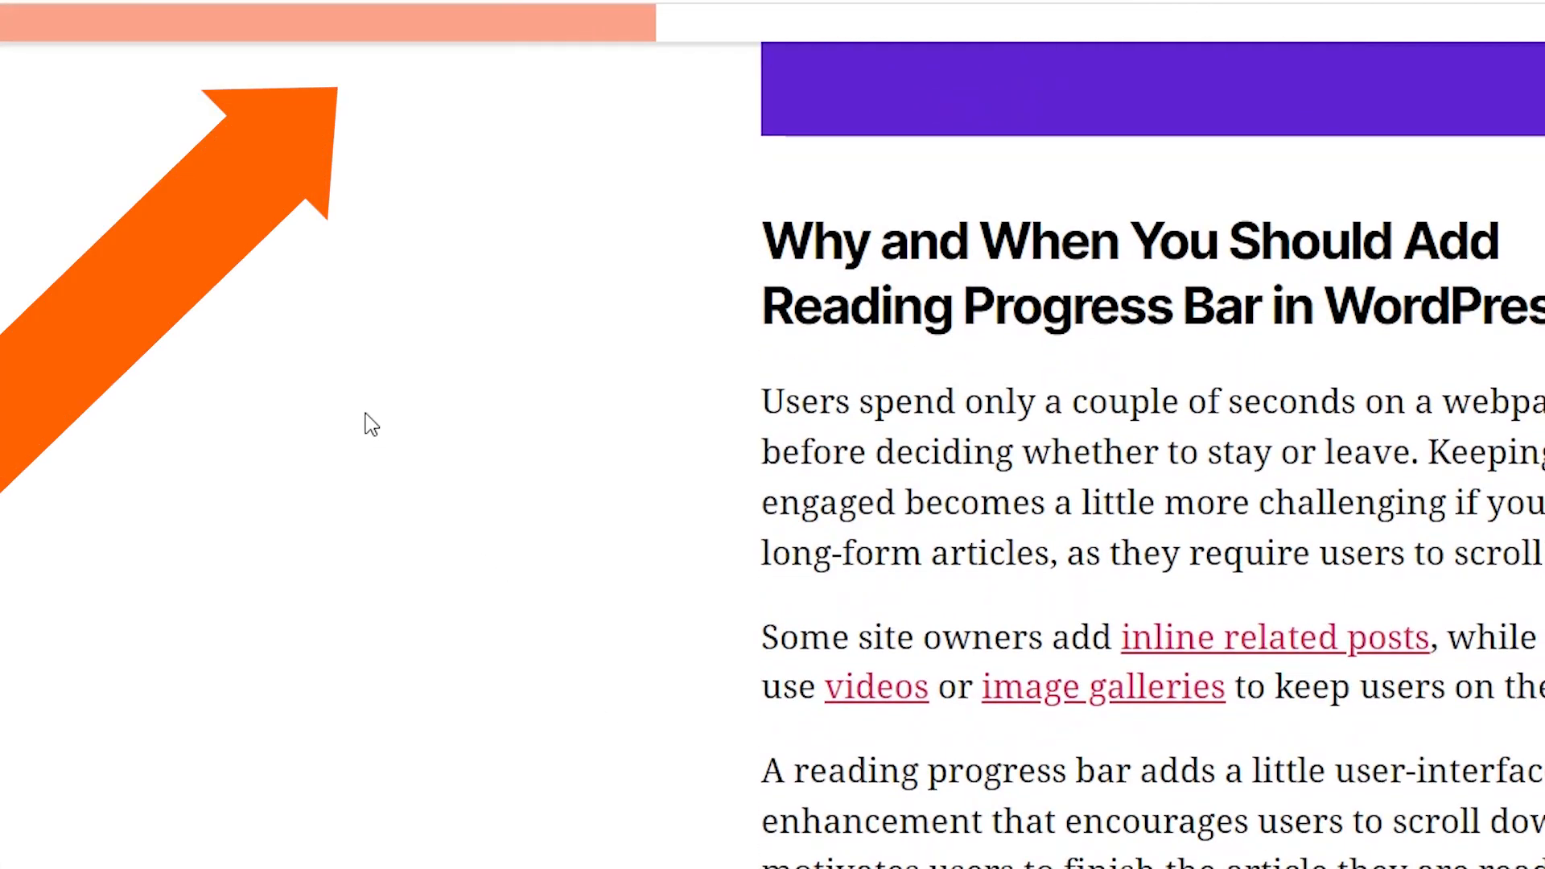
scroll(down, 3)
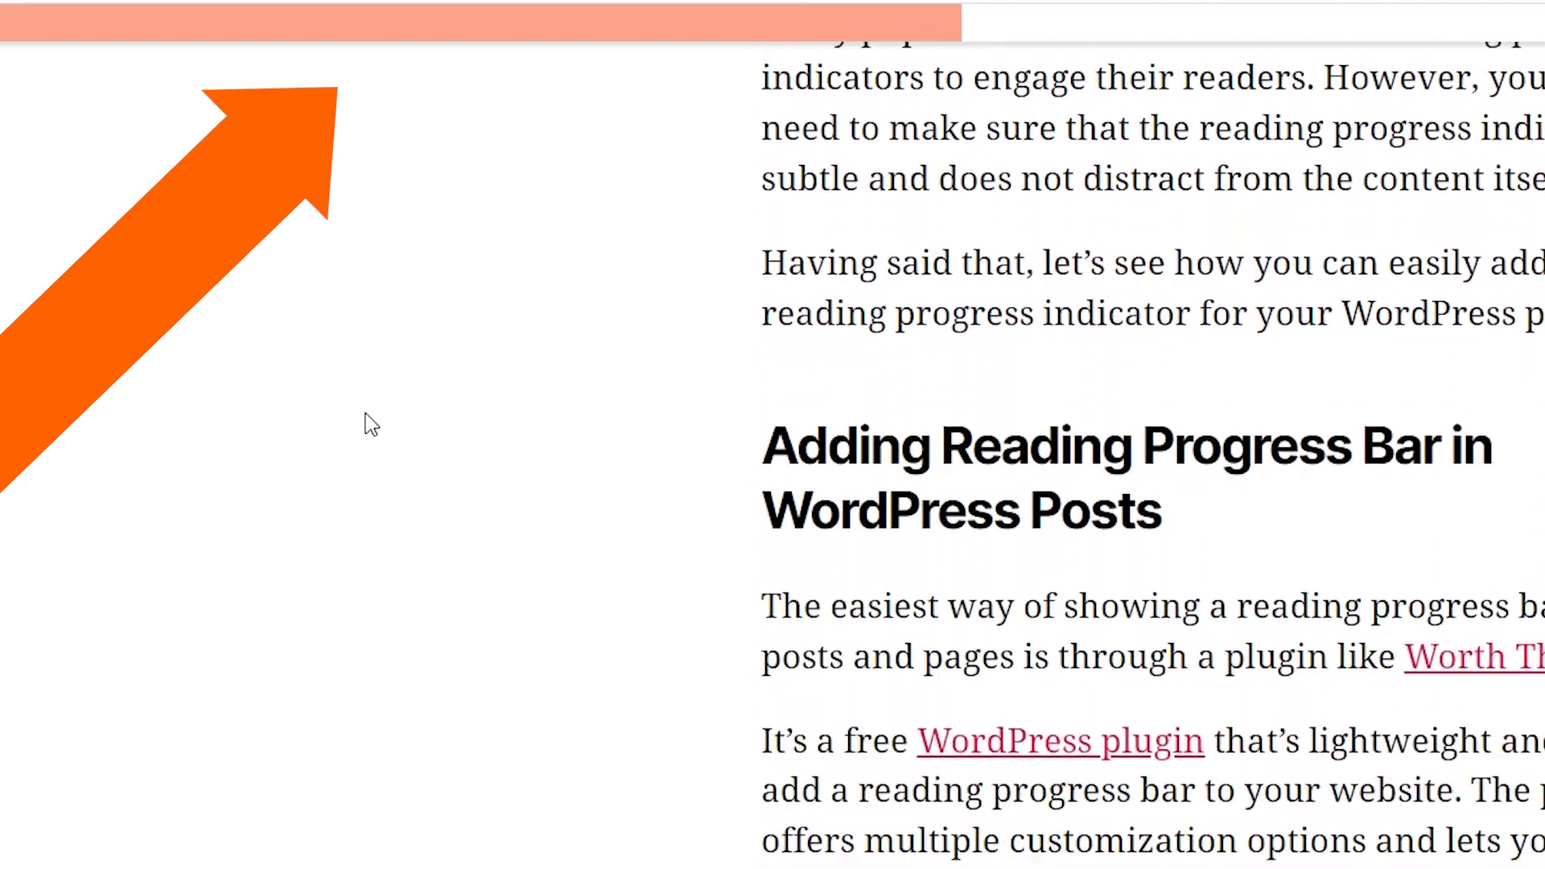
scroll(down, 3)
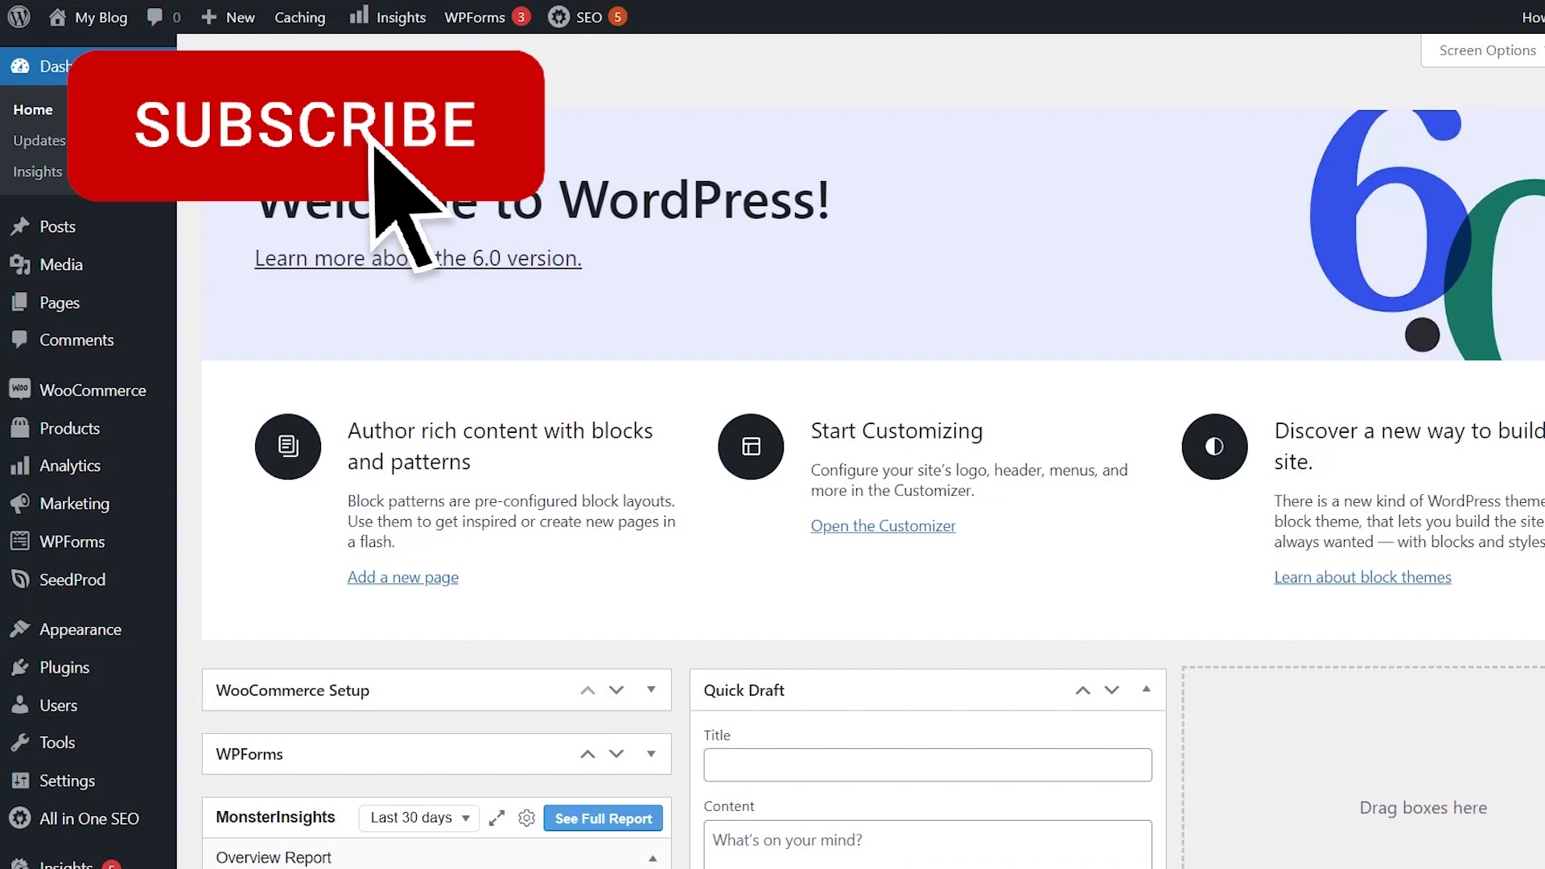
scroll(down, 3)
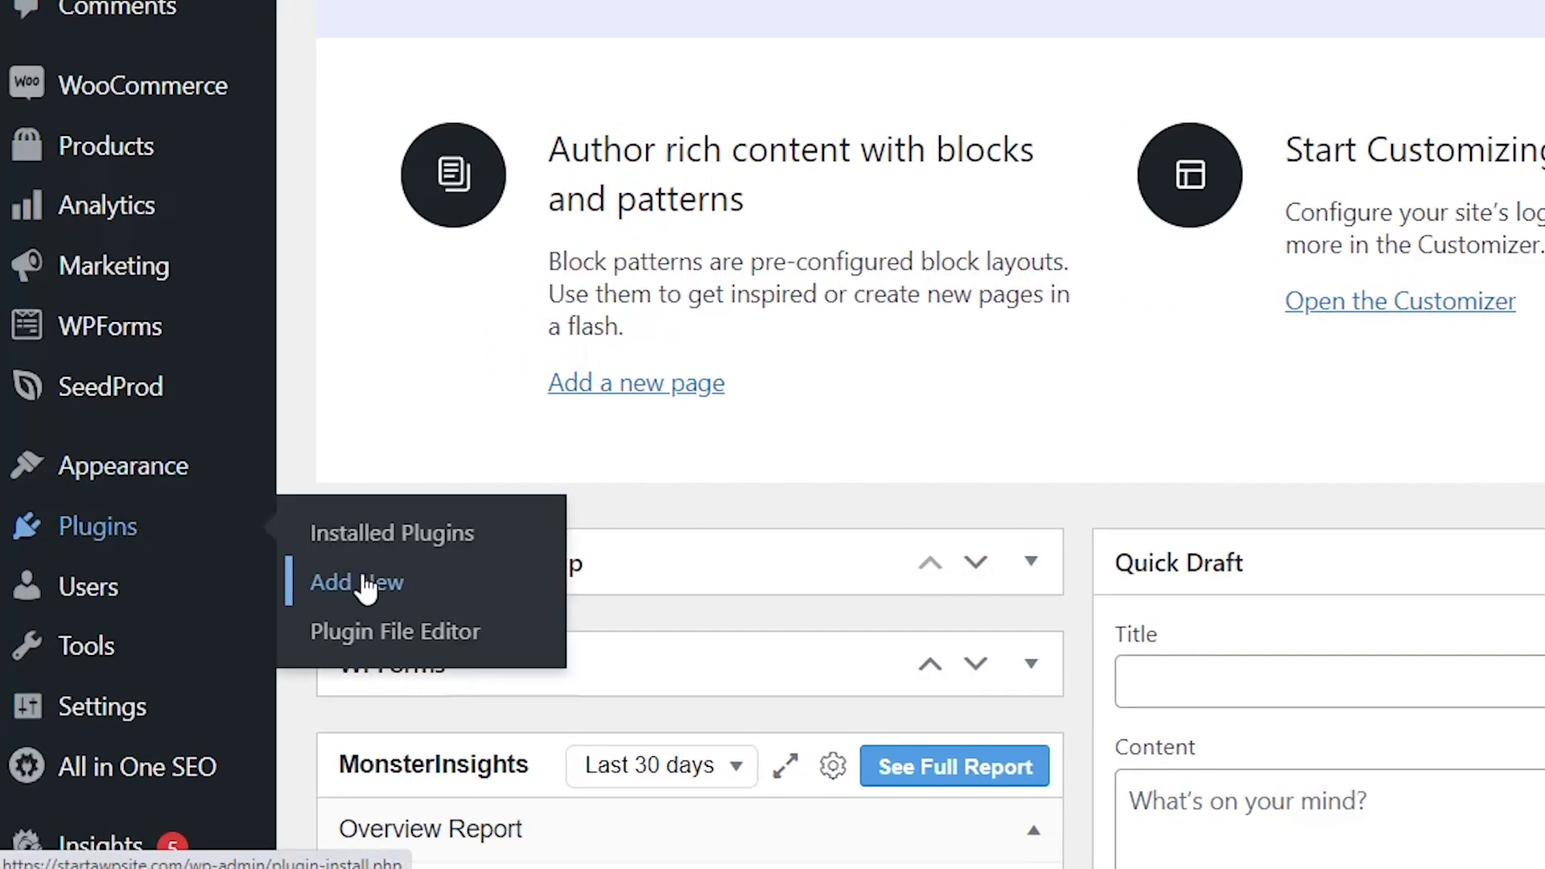
click(356, 583)
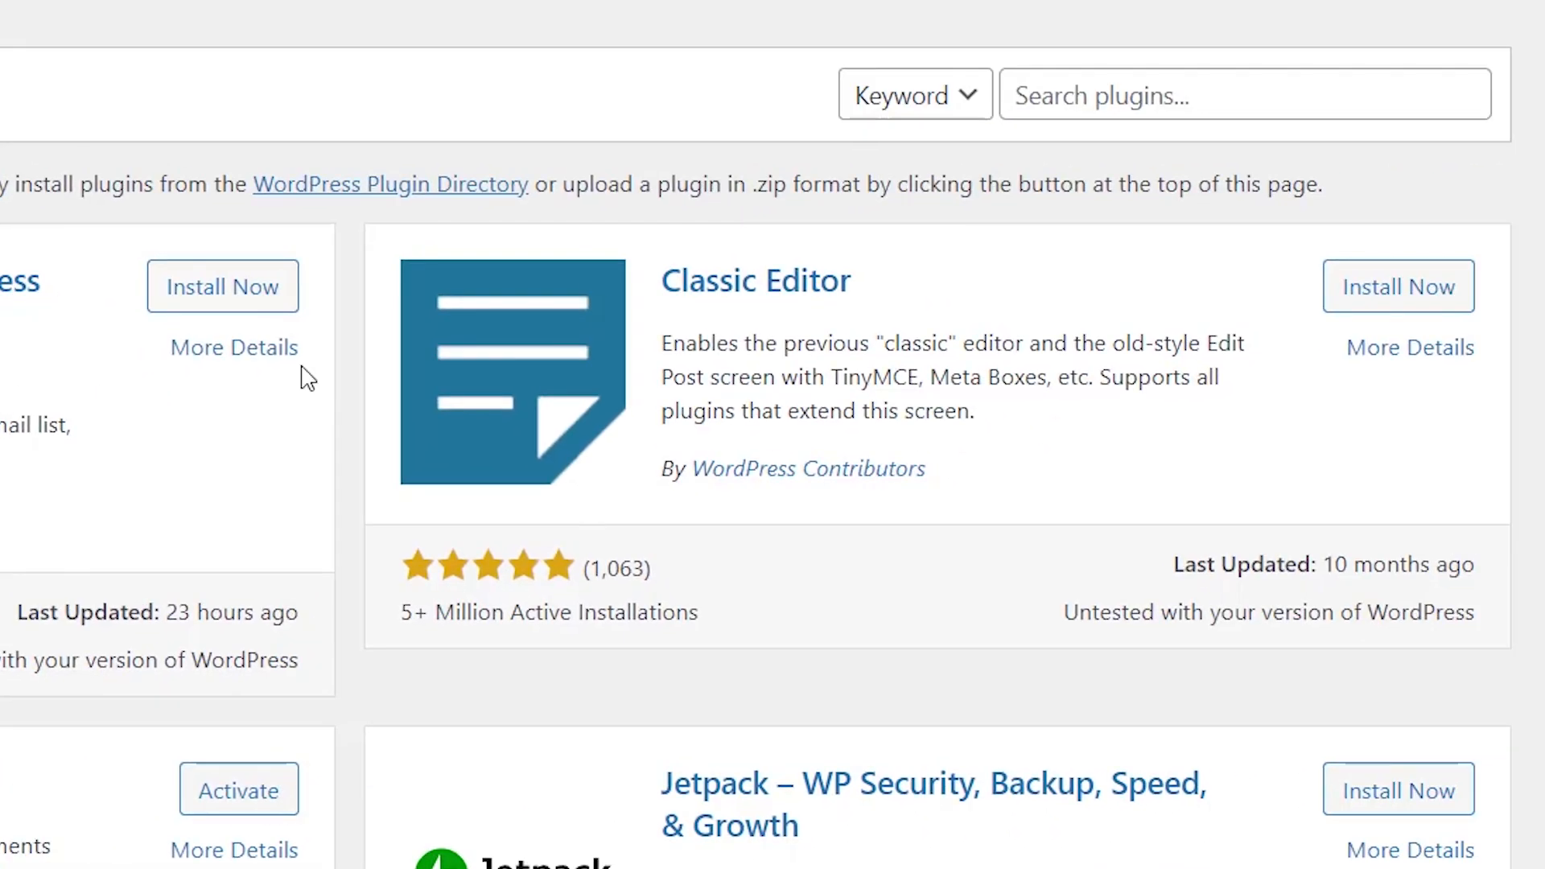
click(1244, 95)
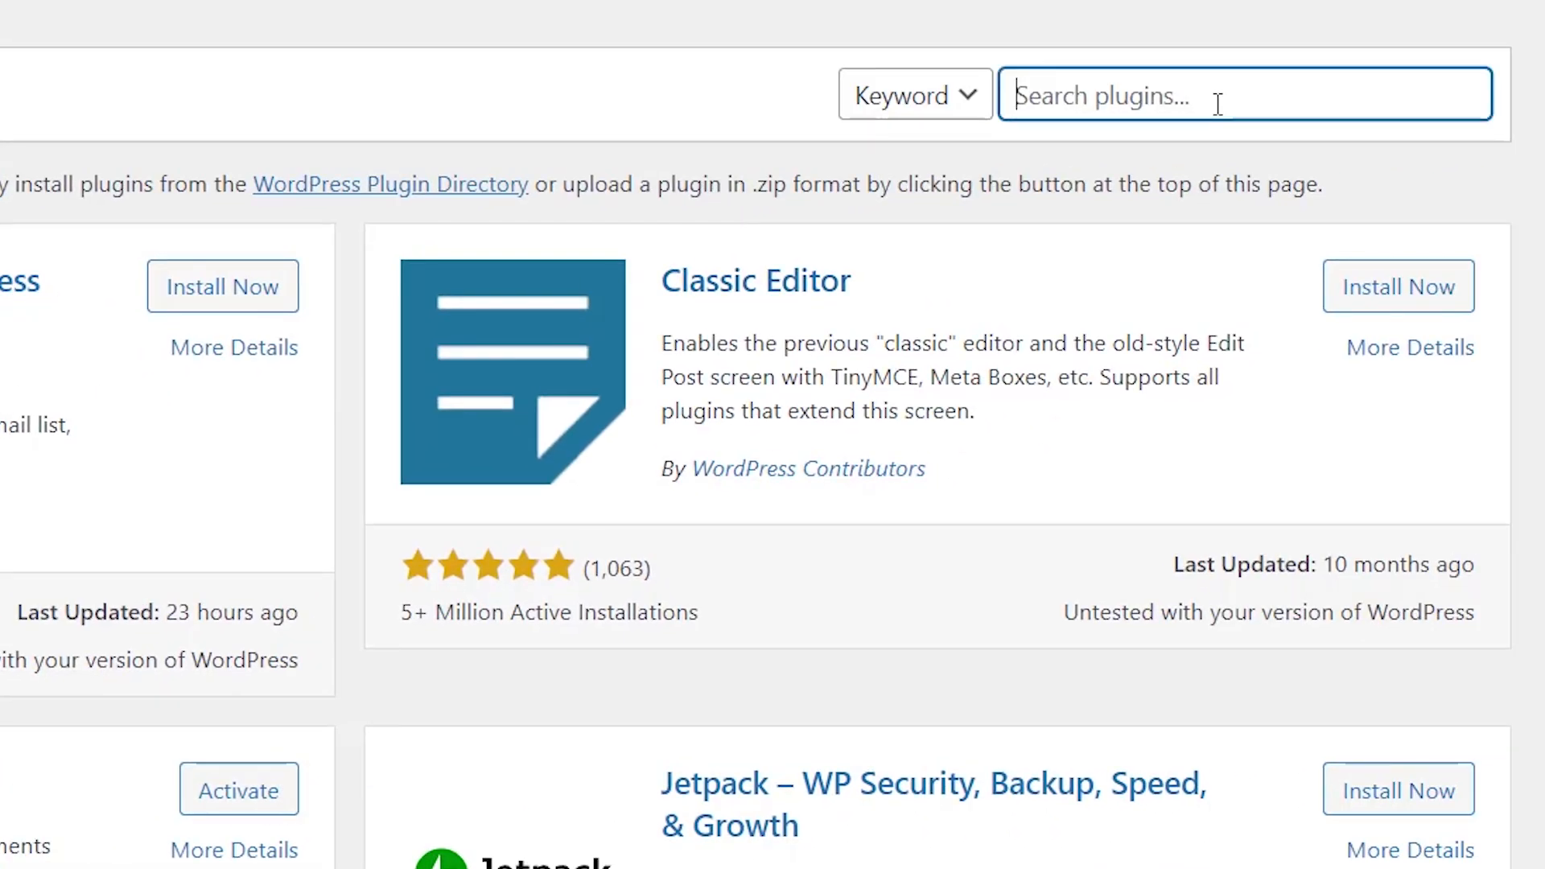
text(worth the read)
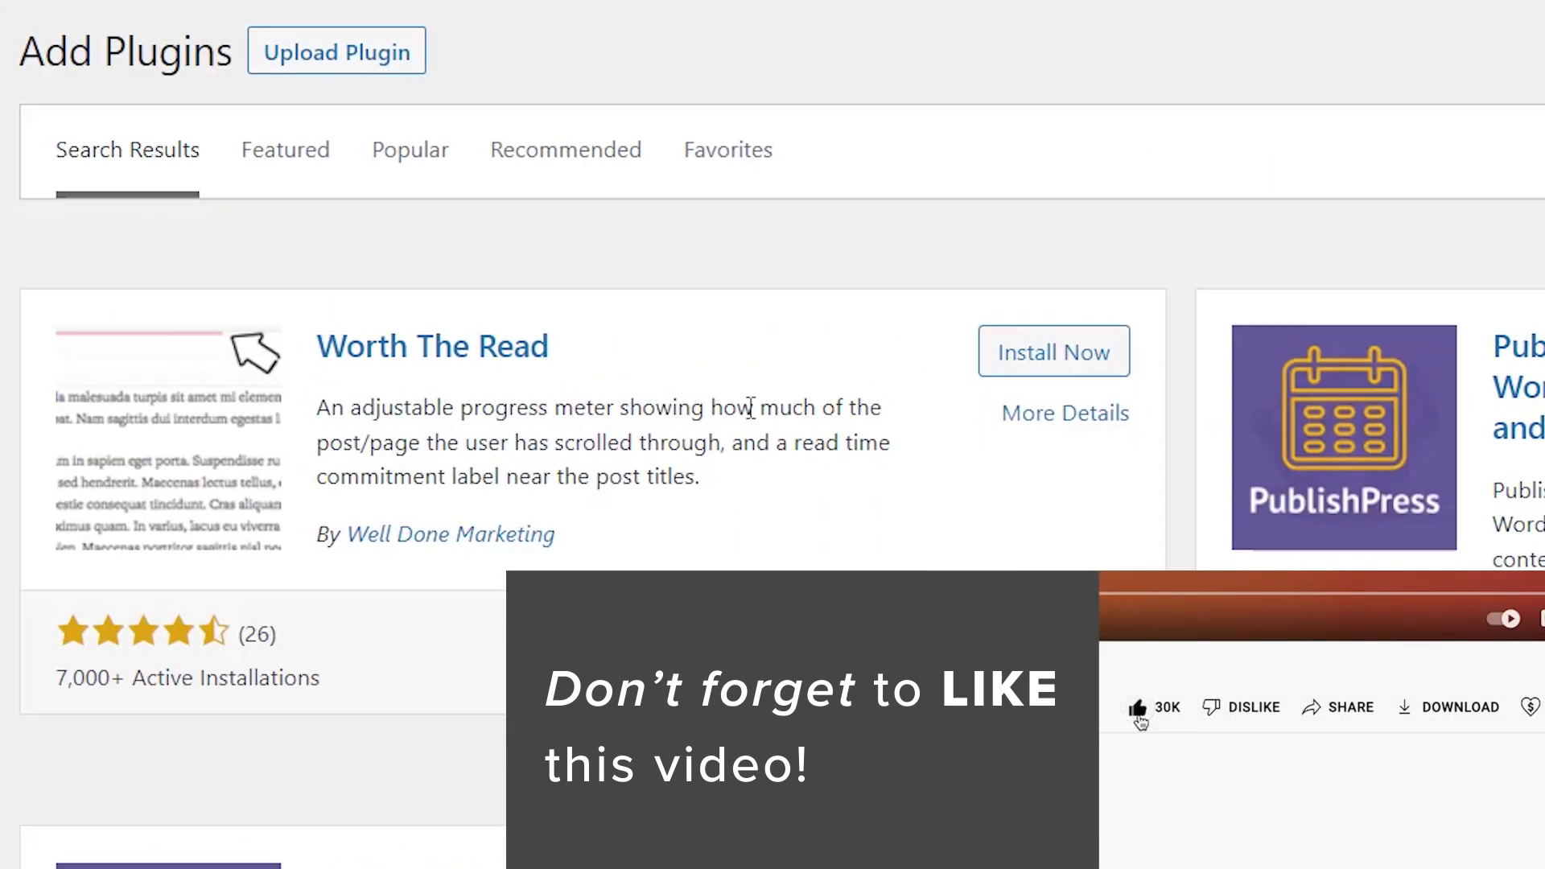
click(1053, 351)
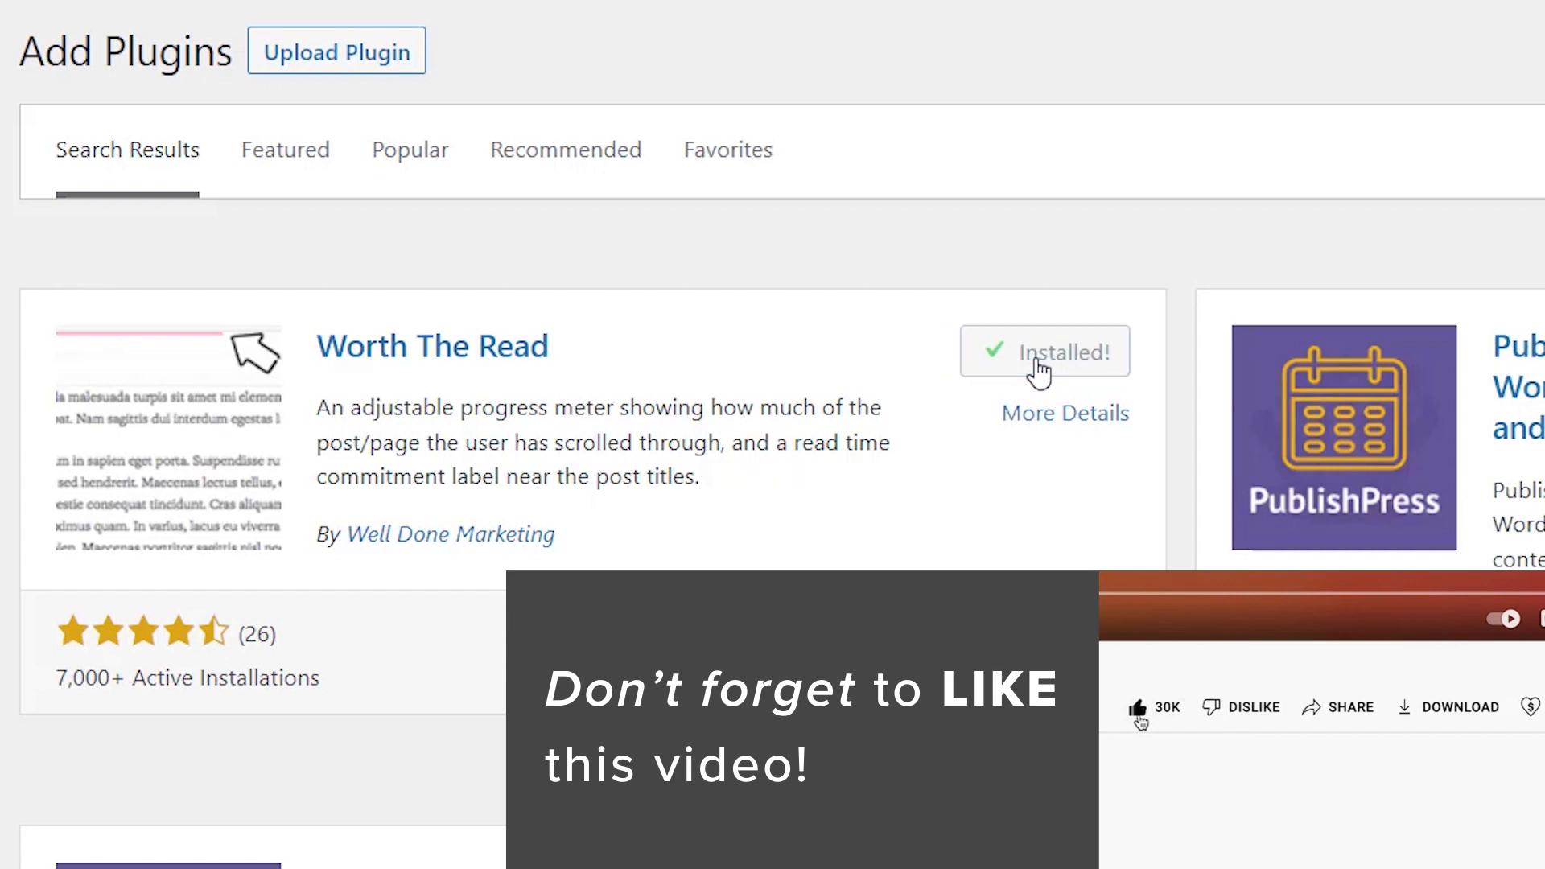
click(1043, 351)
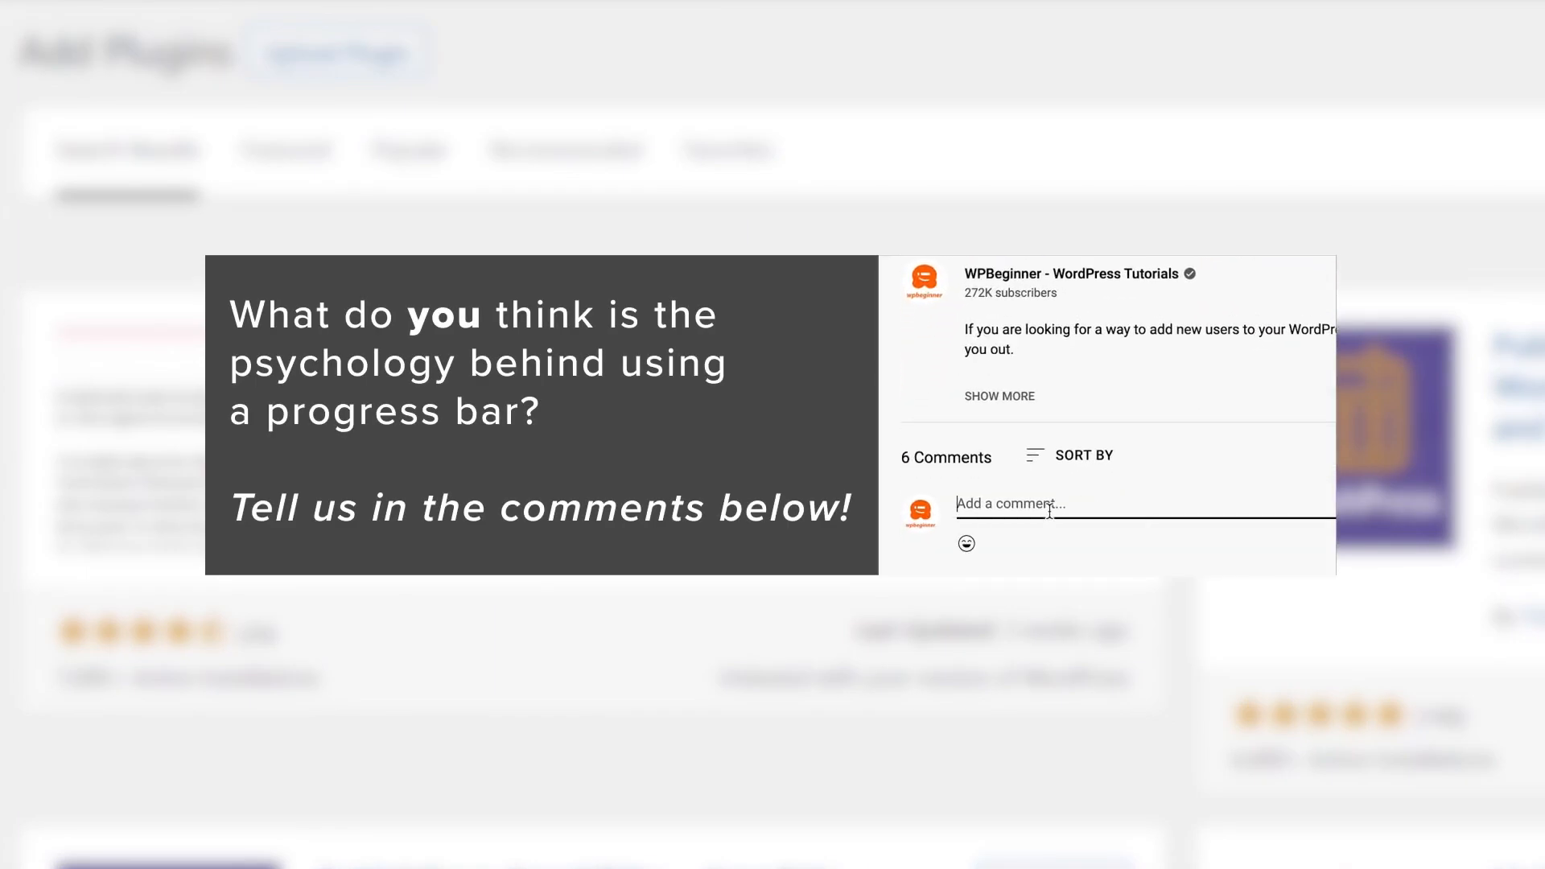
text(Hi! I've got)
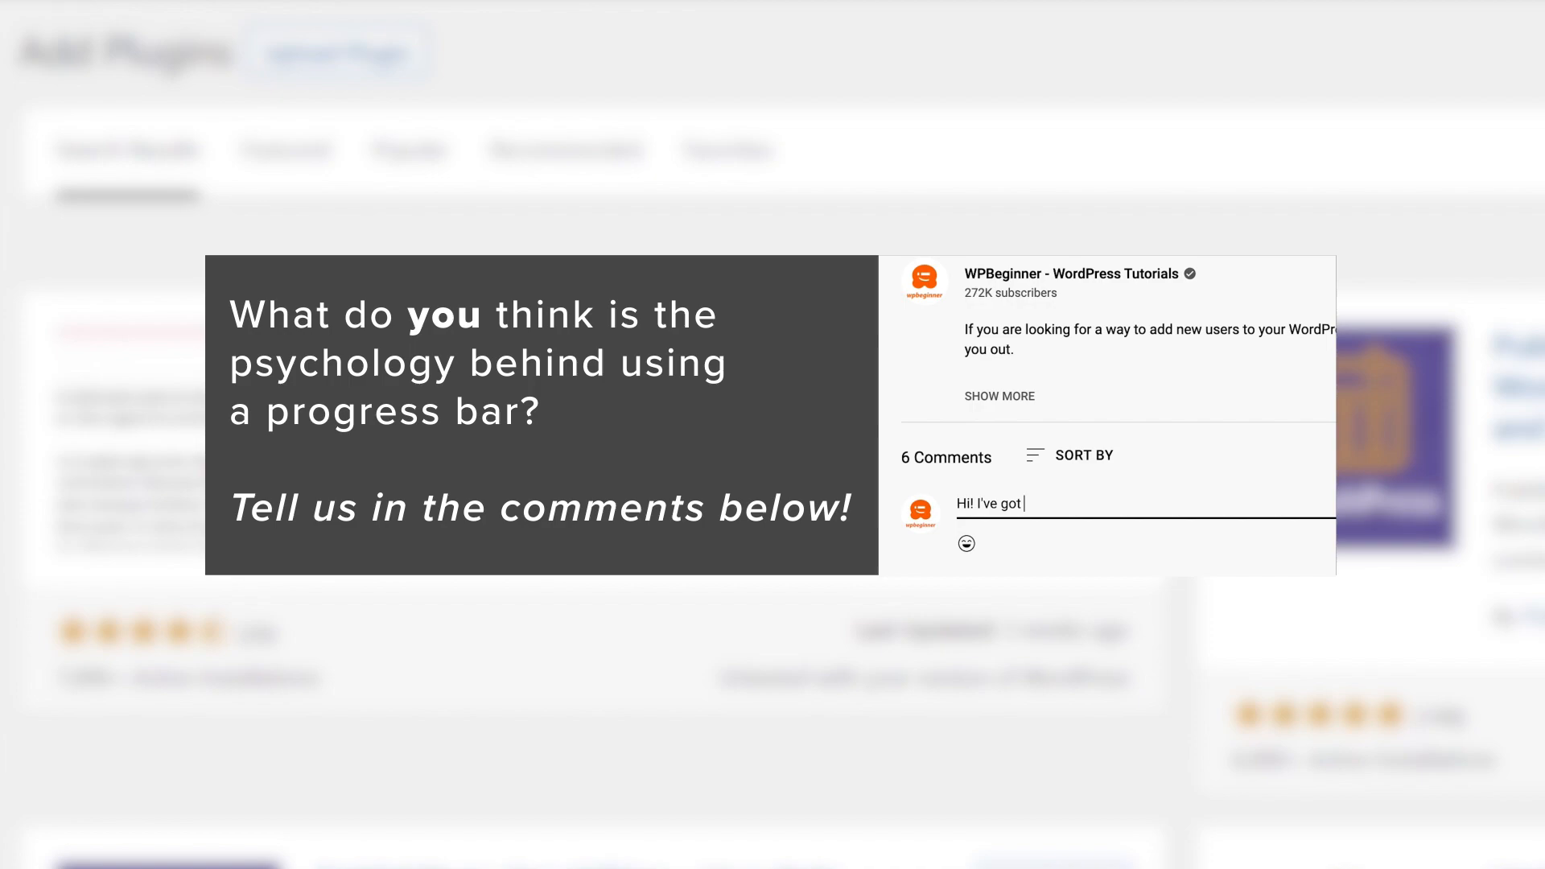
text(a question.)
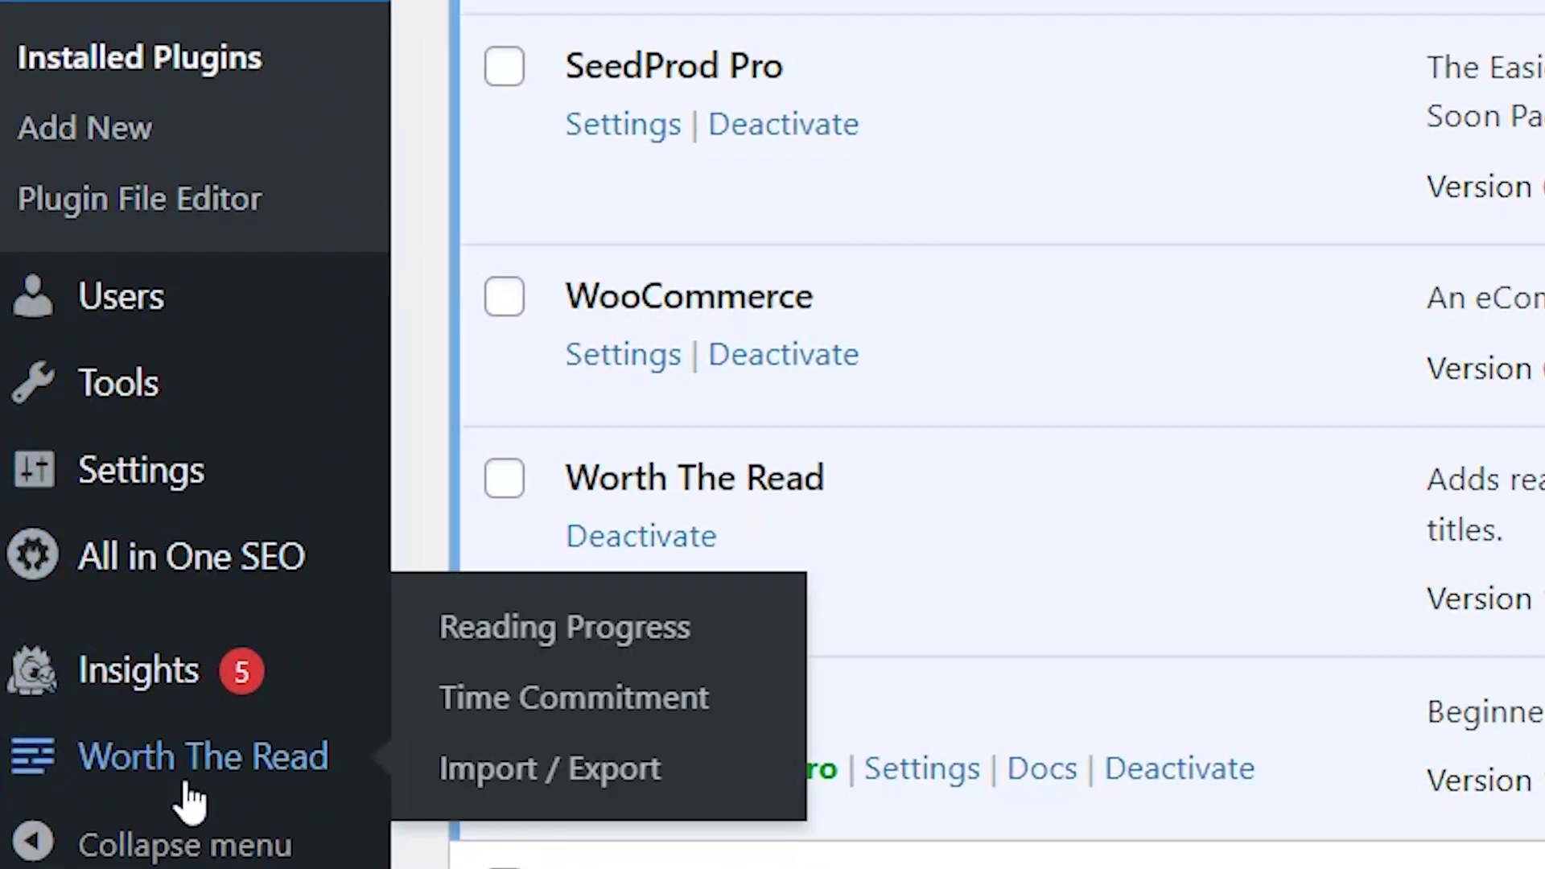
mouse_move(565, 627)
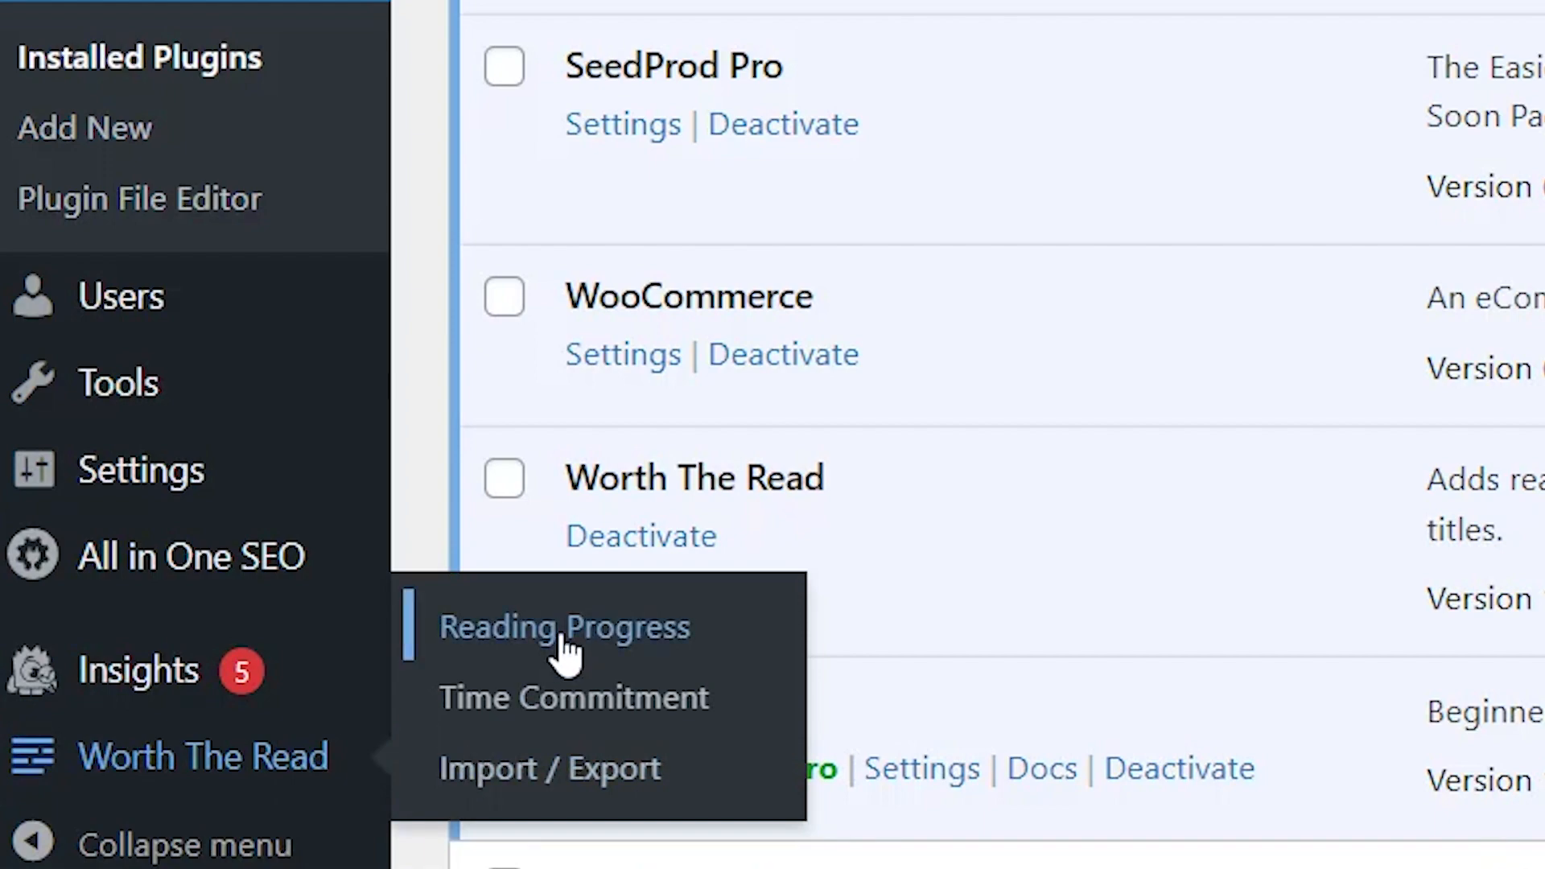
Open the Worth The Read Reading Progress settings page
click(564, 627)
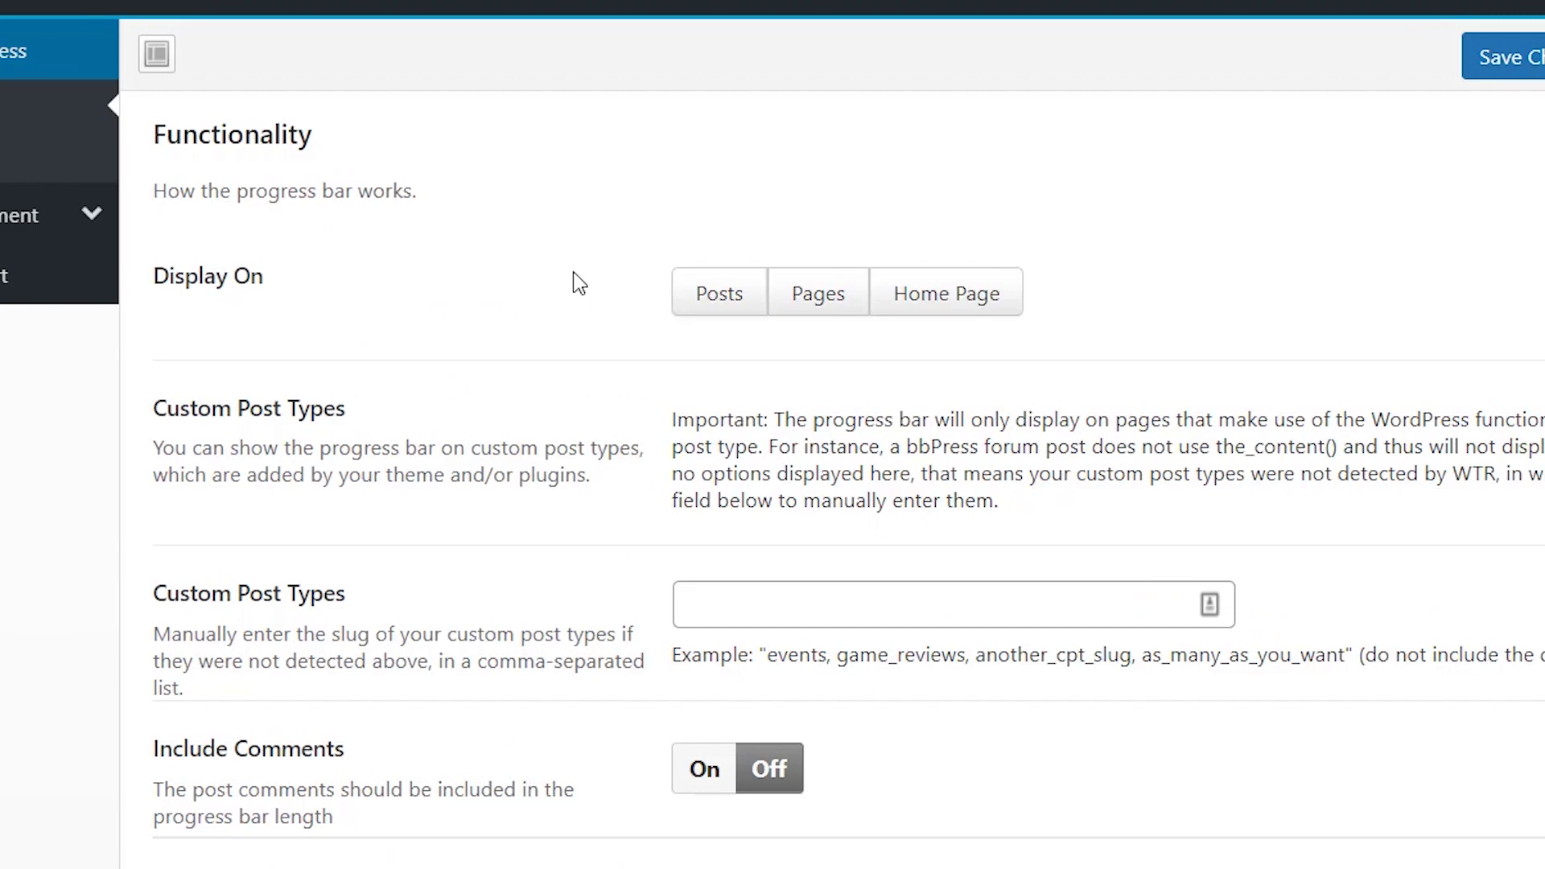
Enable the progress bar on Posts with Top placement and save the changes
scroll(down, 3)
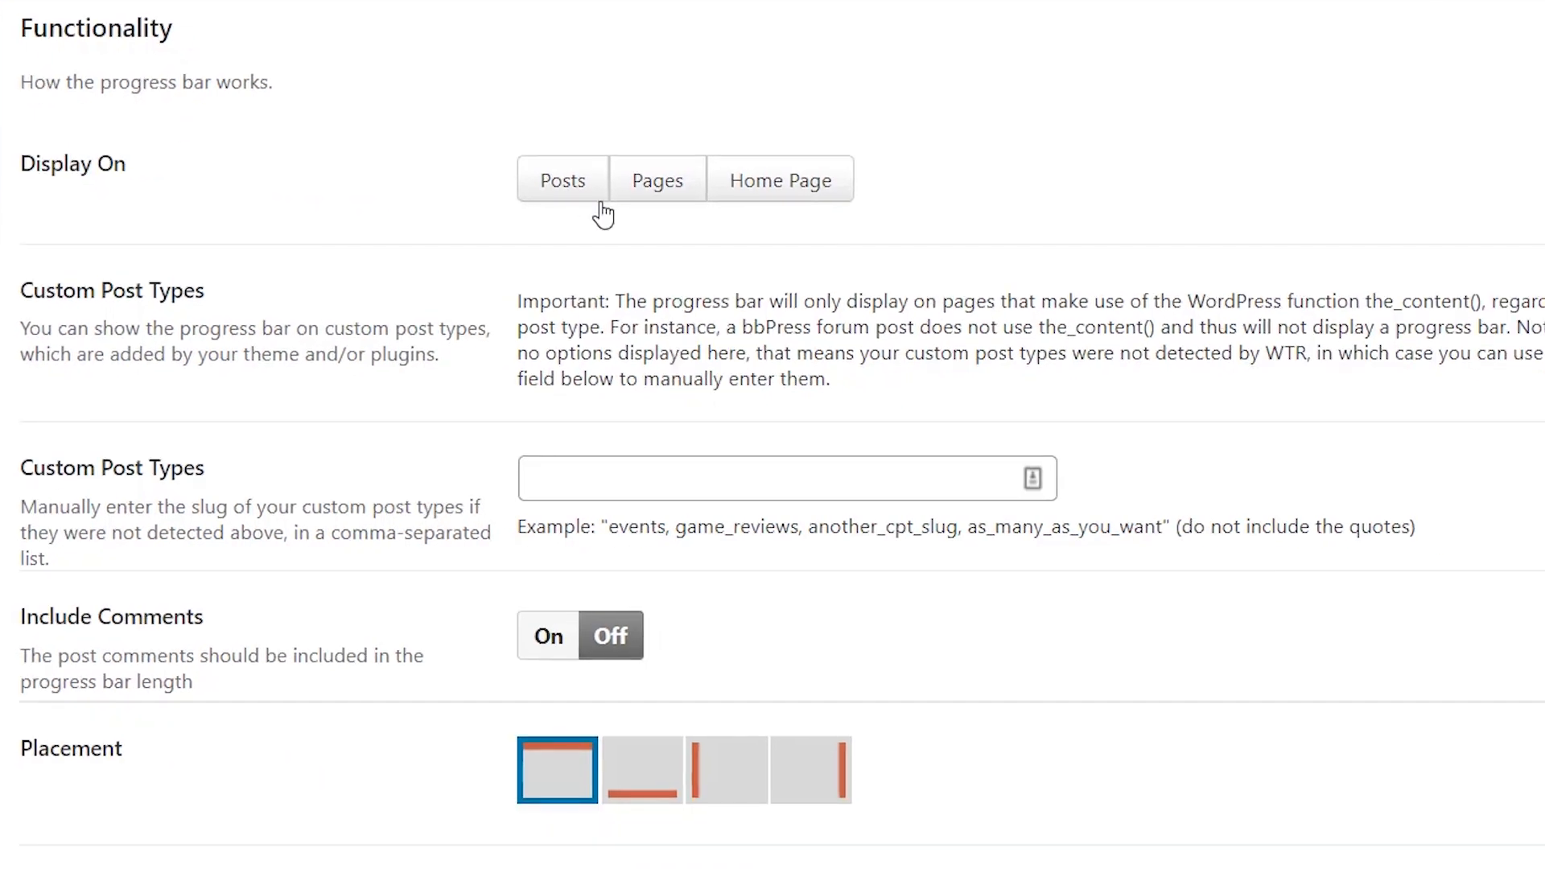
click(563, 179)
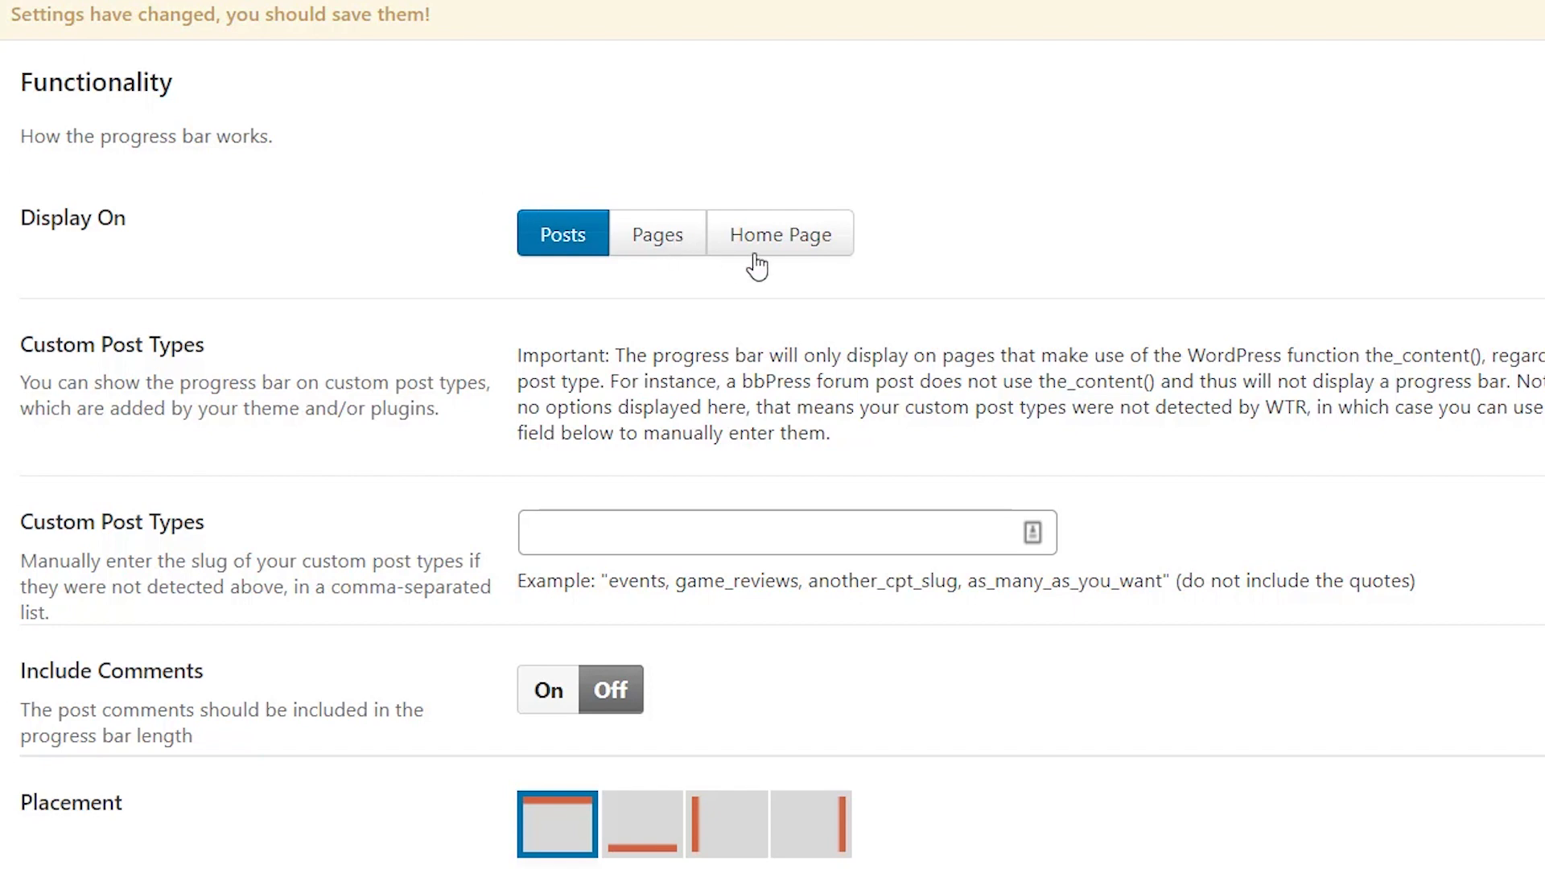
scroll(down, 3)
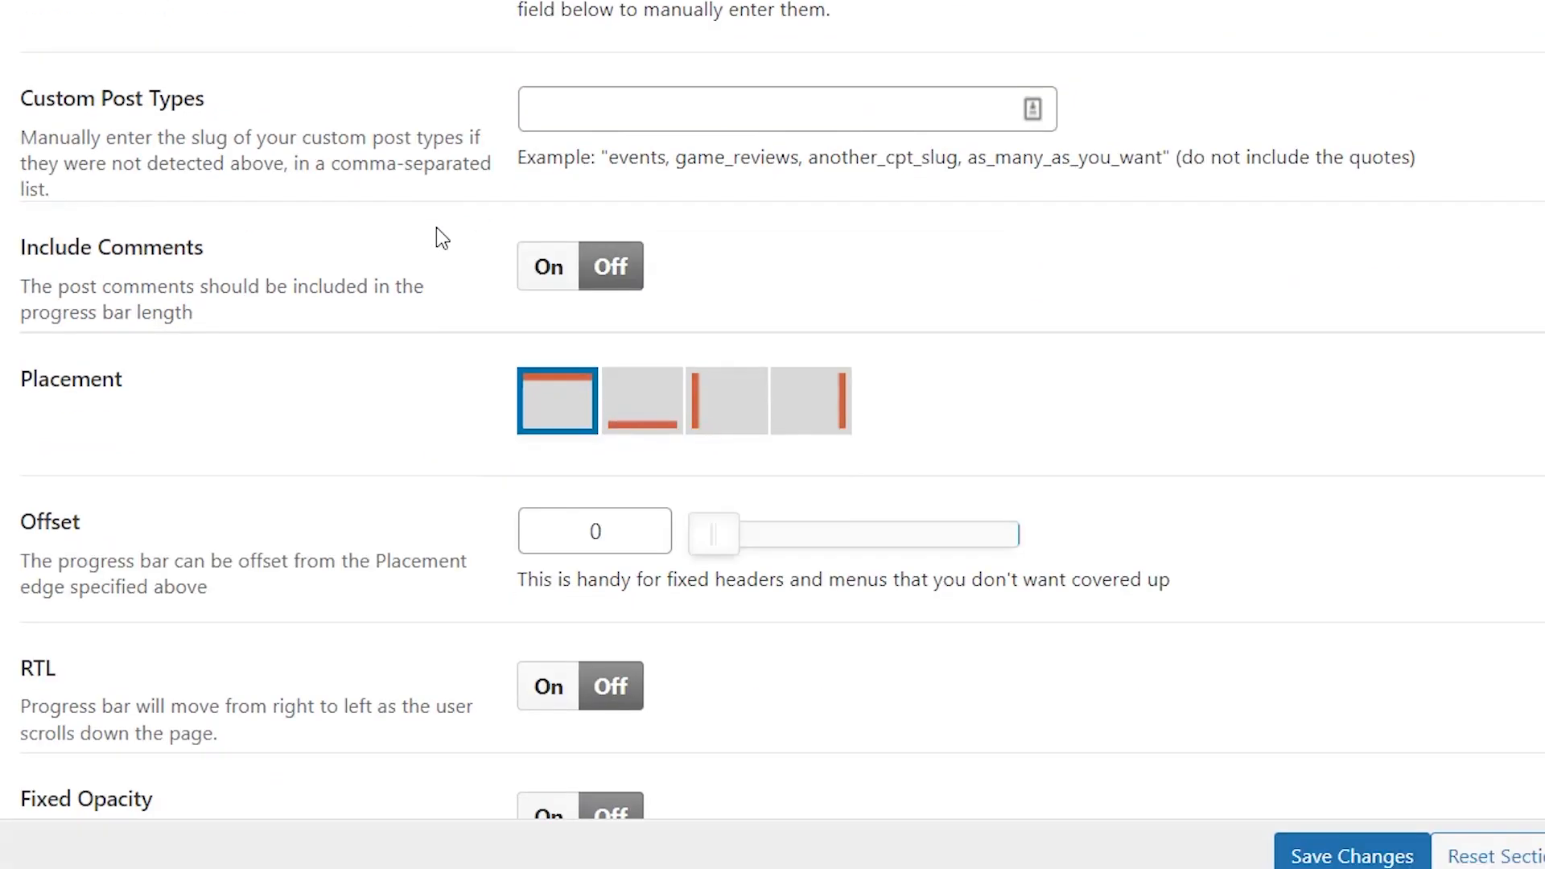
scroll(down, 3)
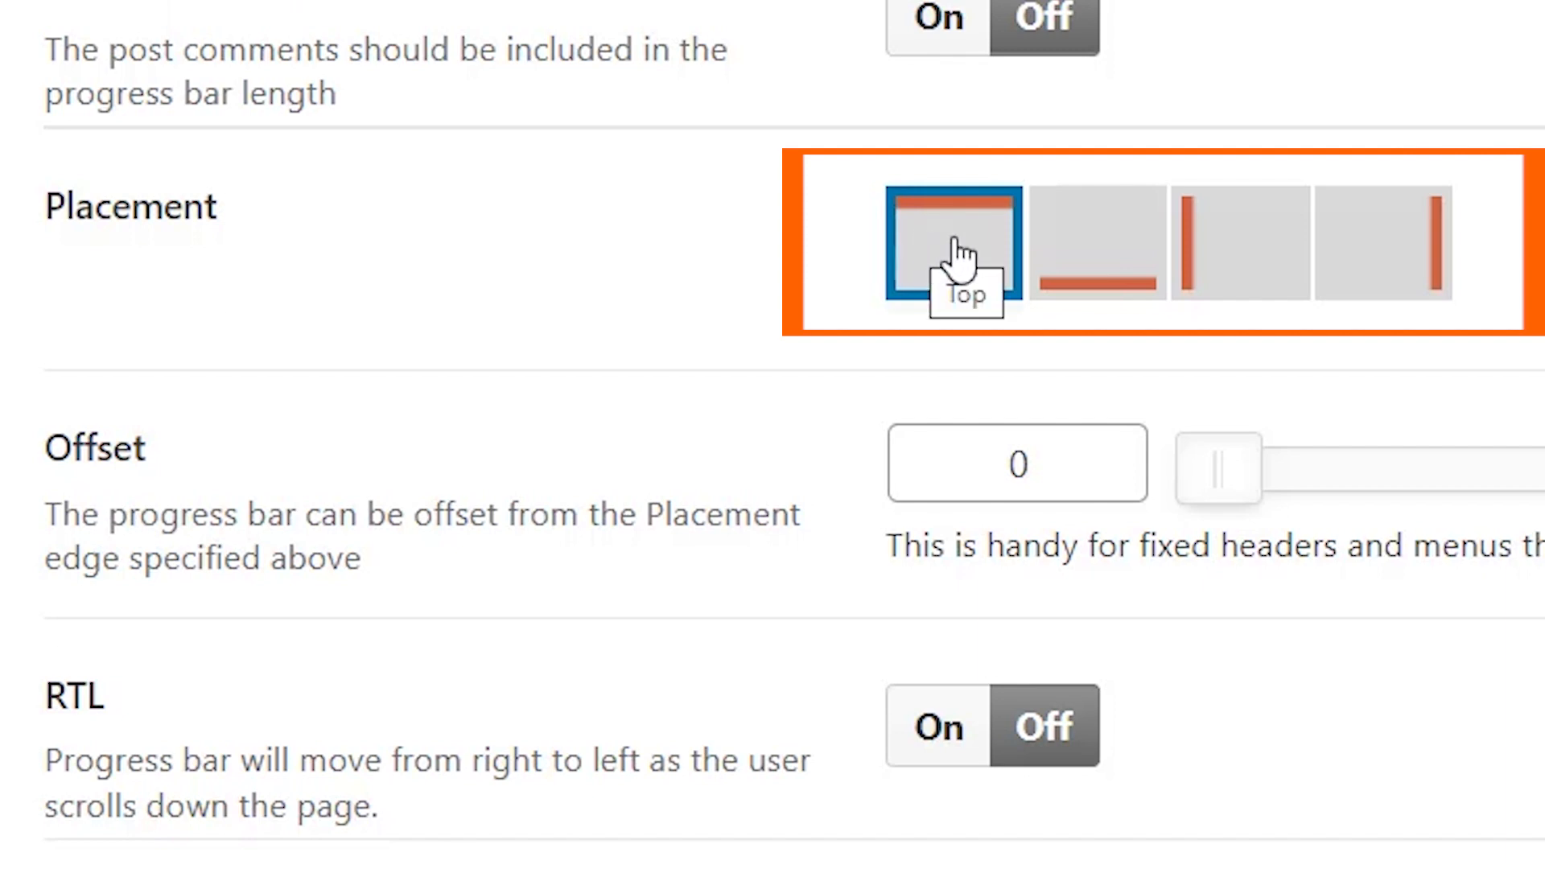
mouse_move(1301, 285)
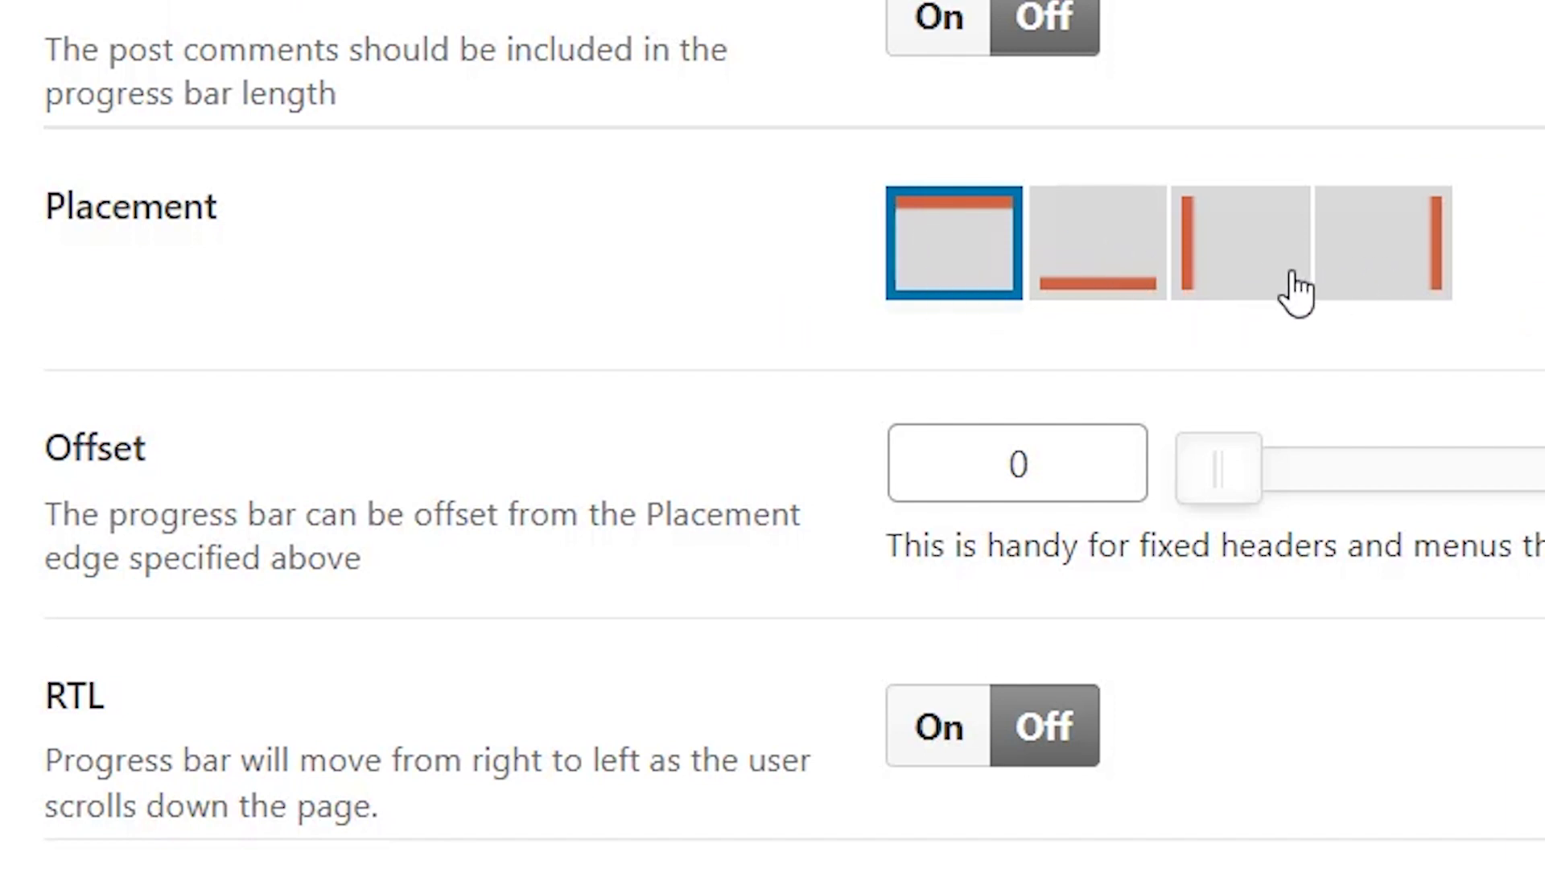
scroll(down, 3)
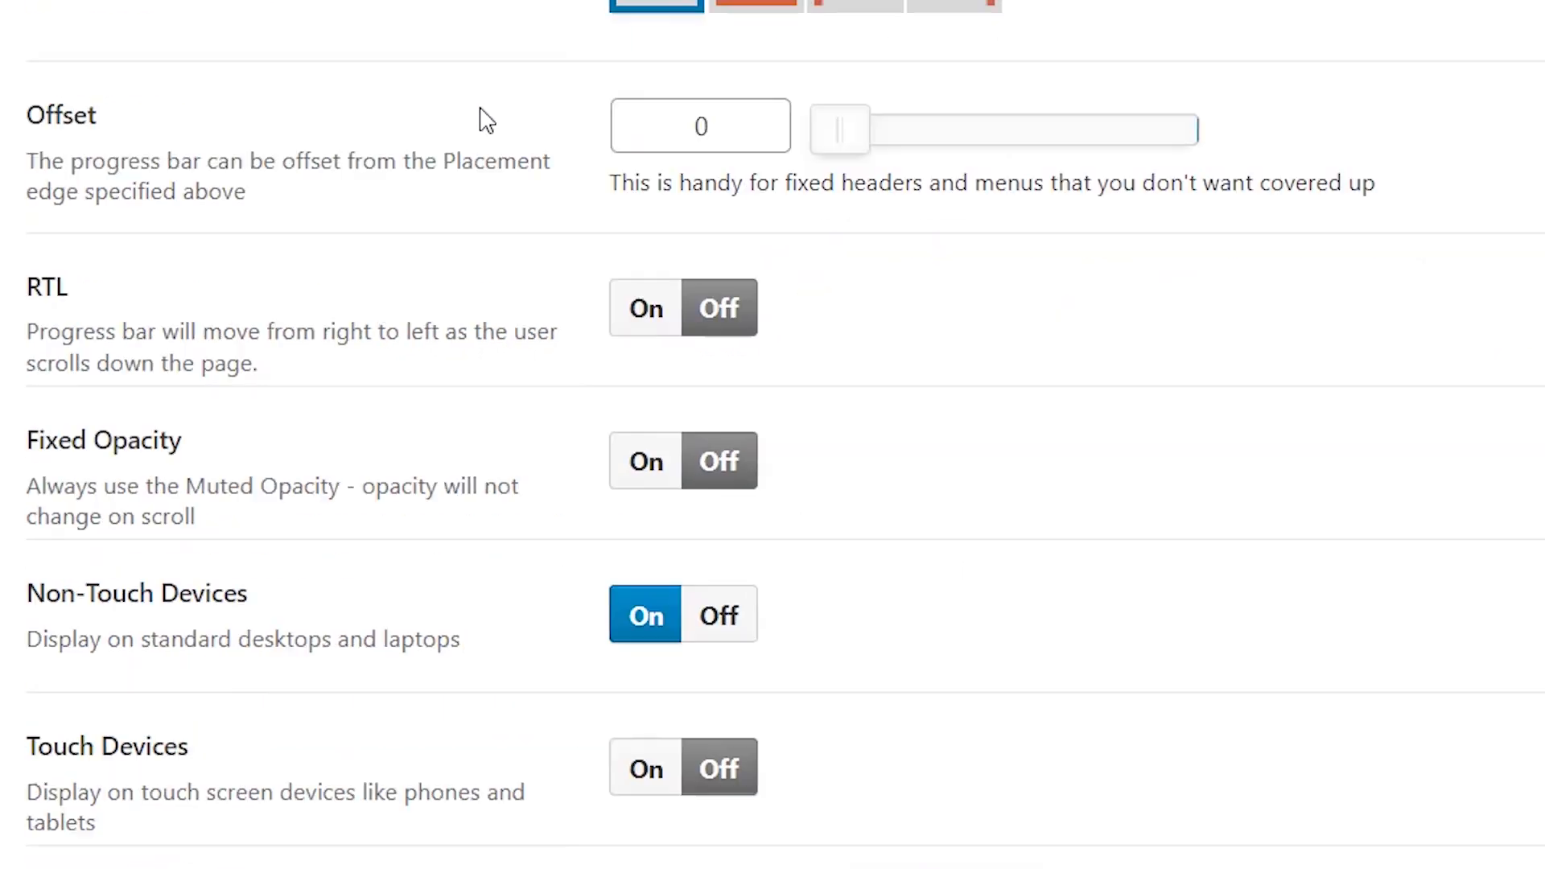
scroll(down, 3)
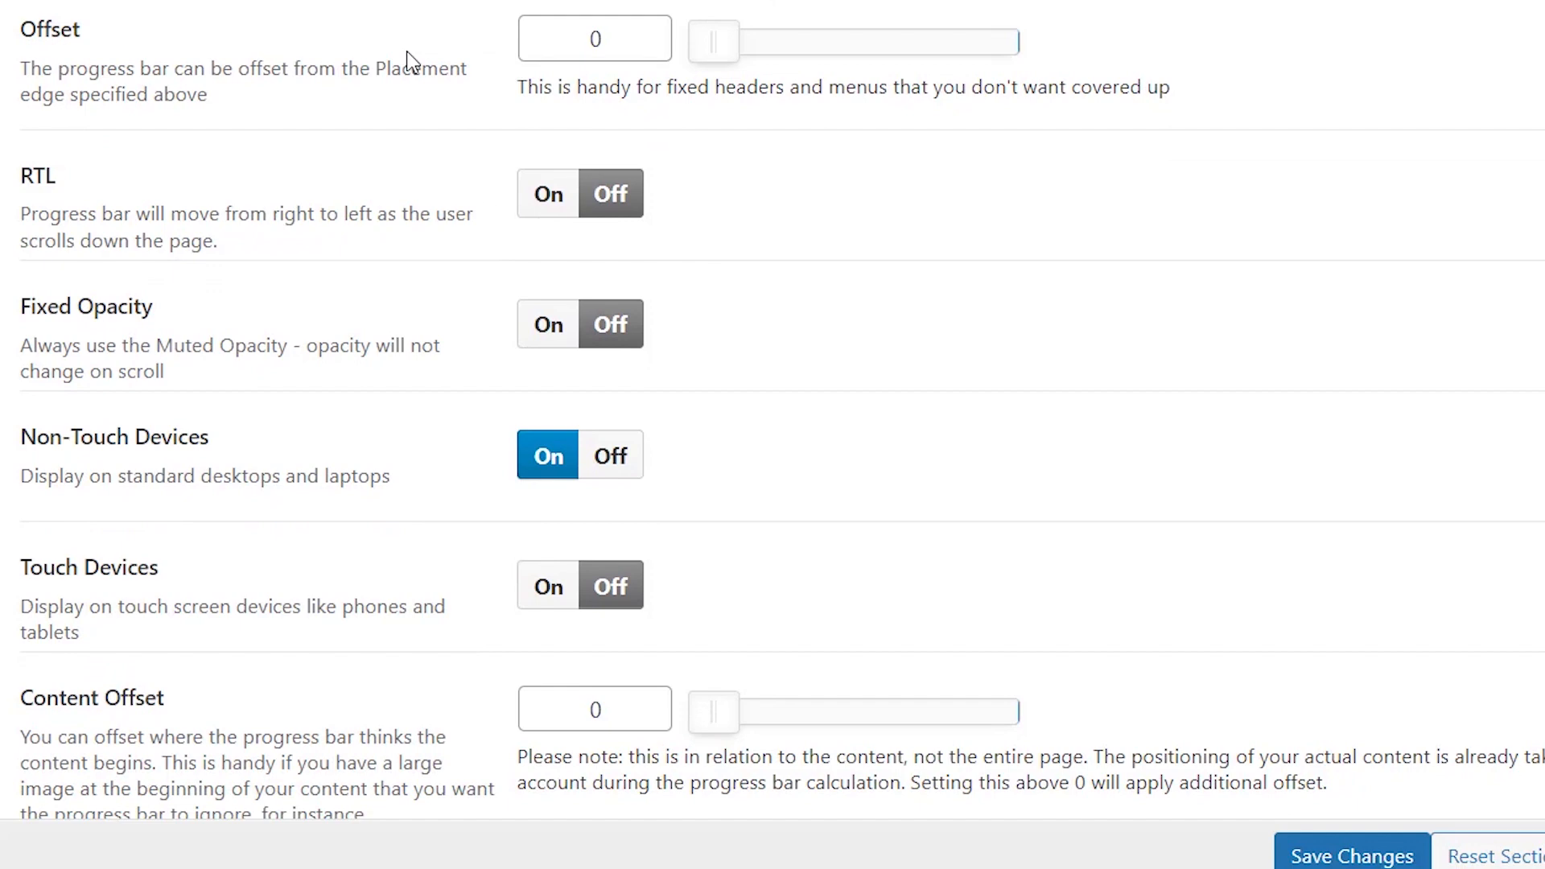
scroll(down, 3)
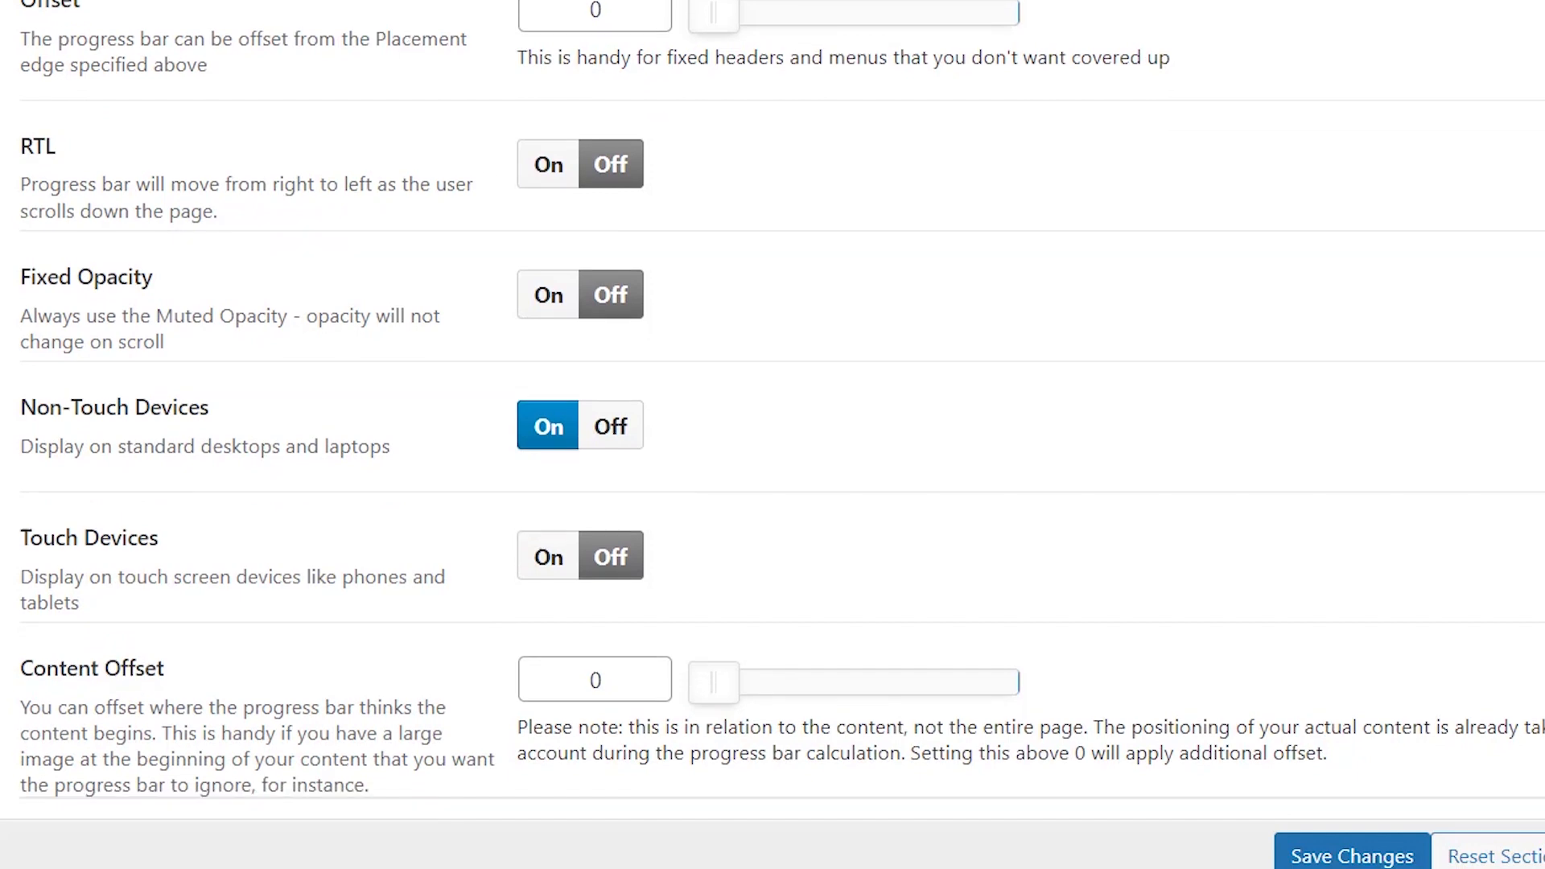
scroll(down, 3)
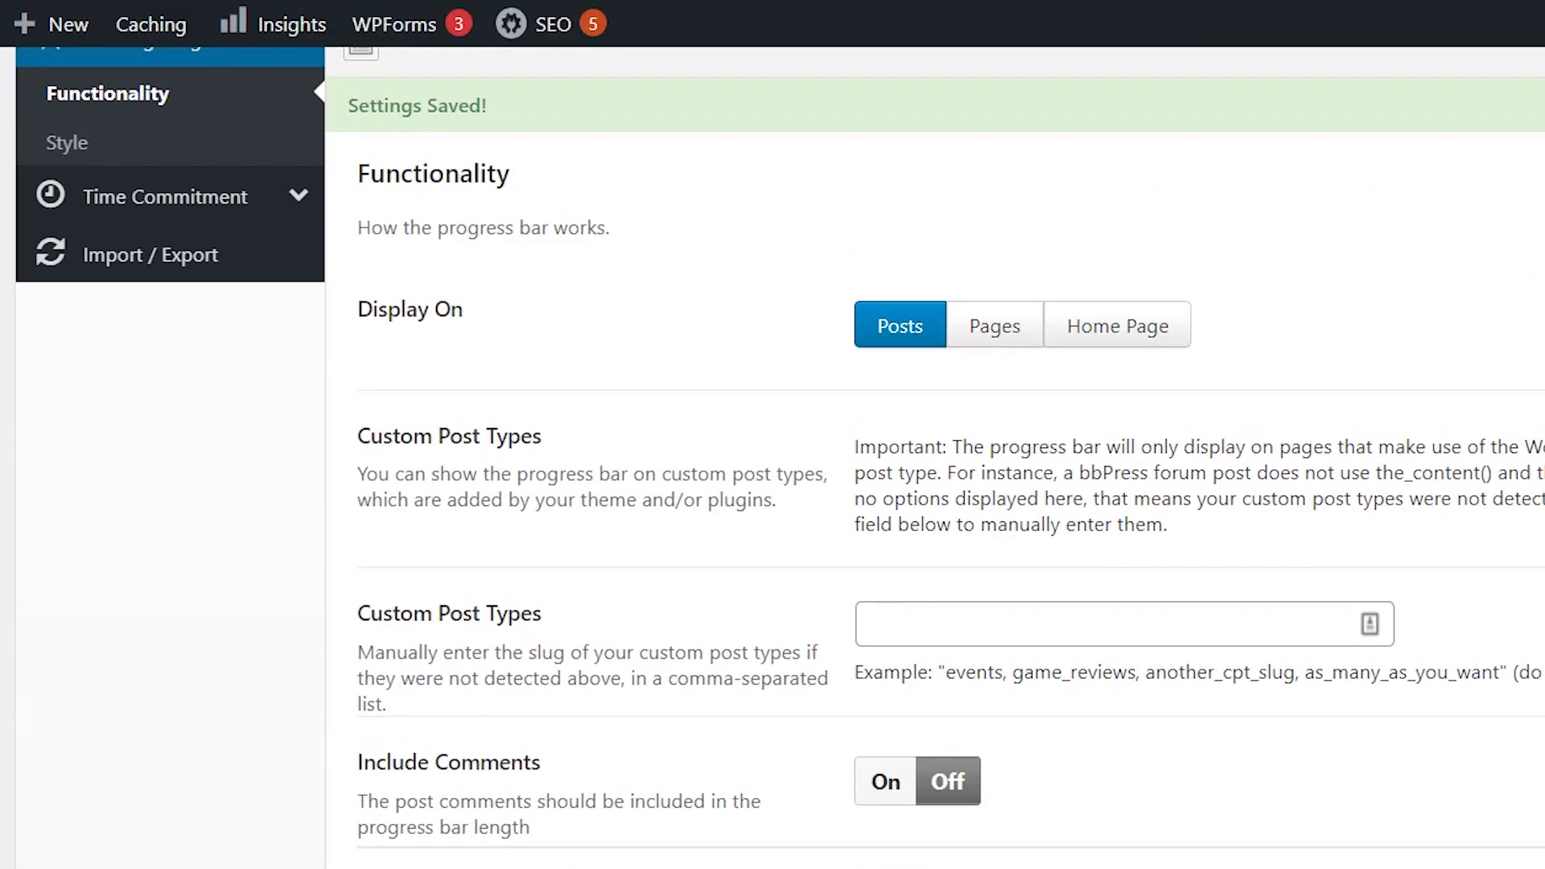
Save the progress bar Style settings: thickness 5, orange foreground, 0.50 opacity
scroll(down, 3)
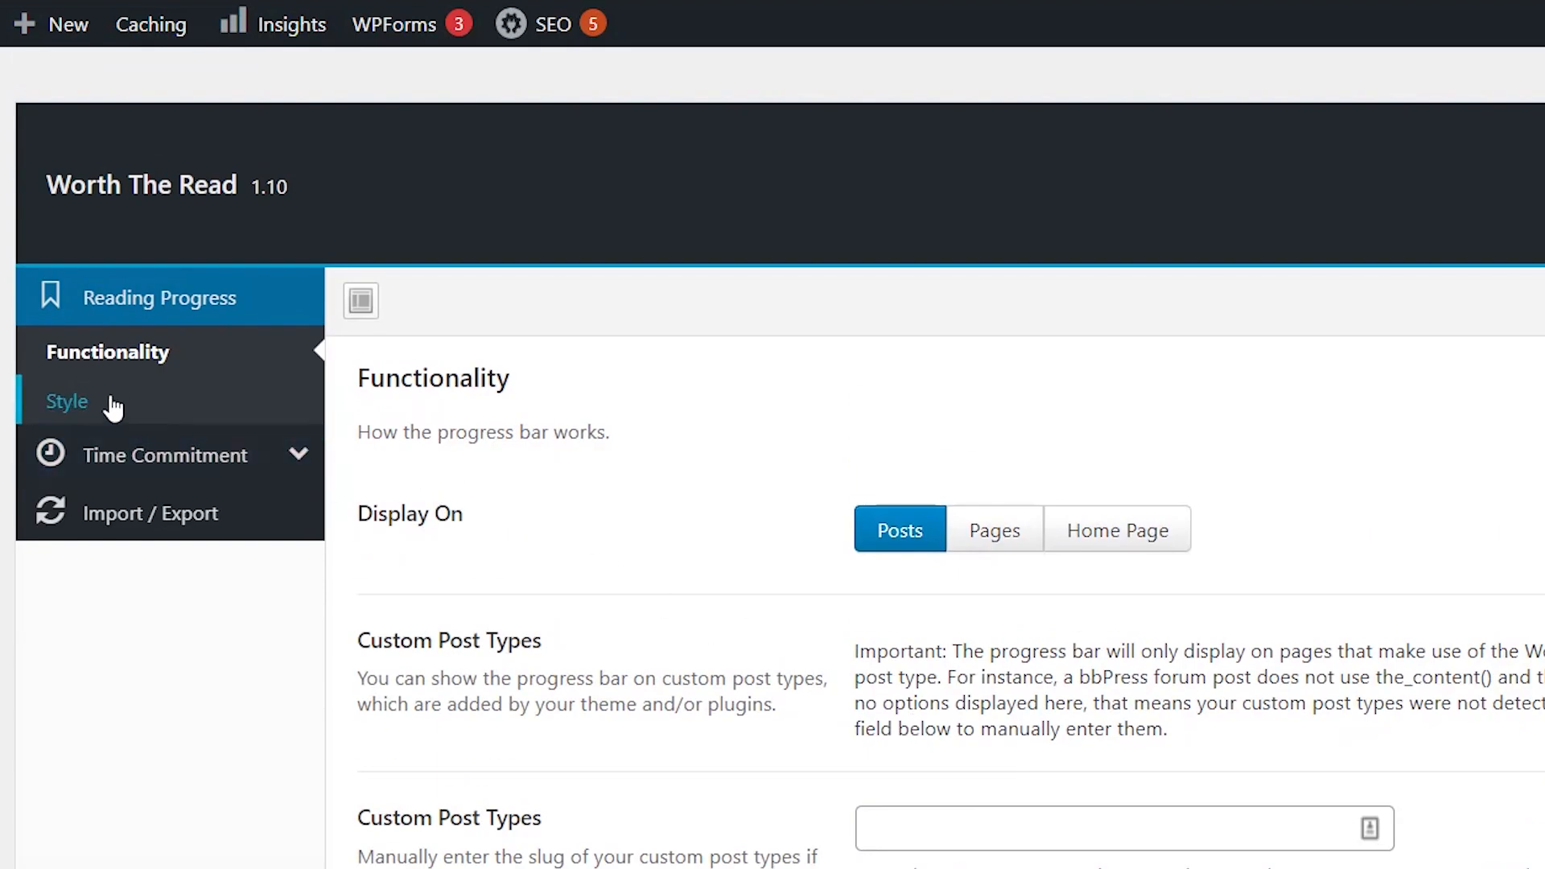
click(66, 400)
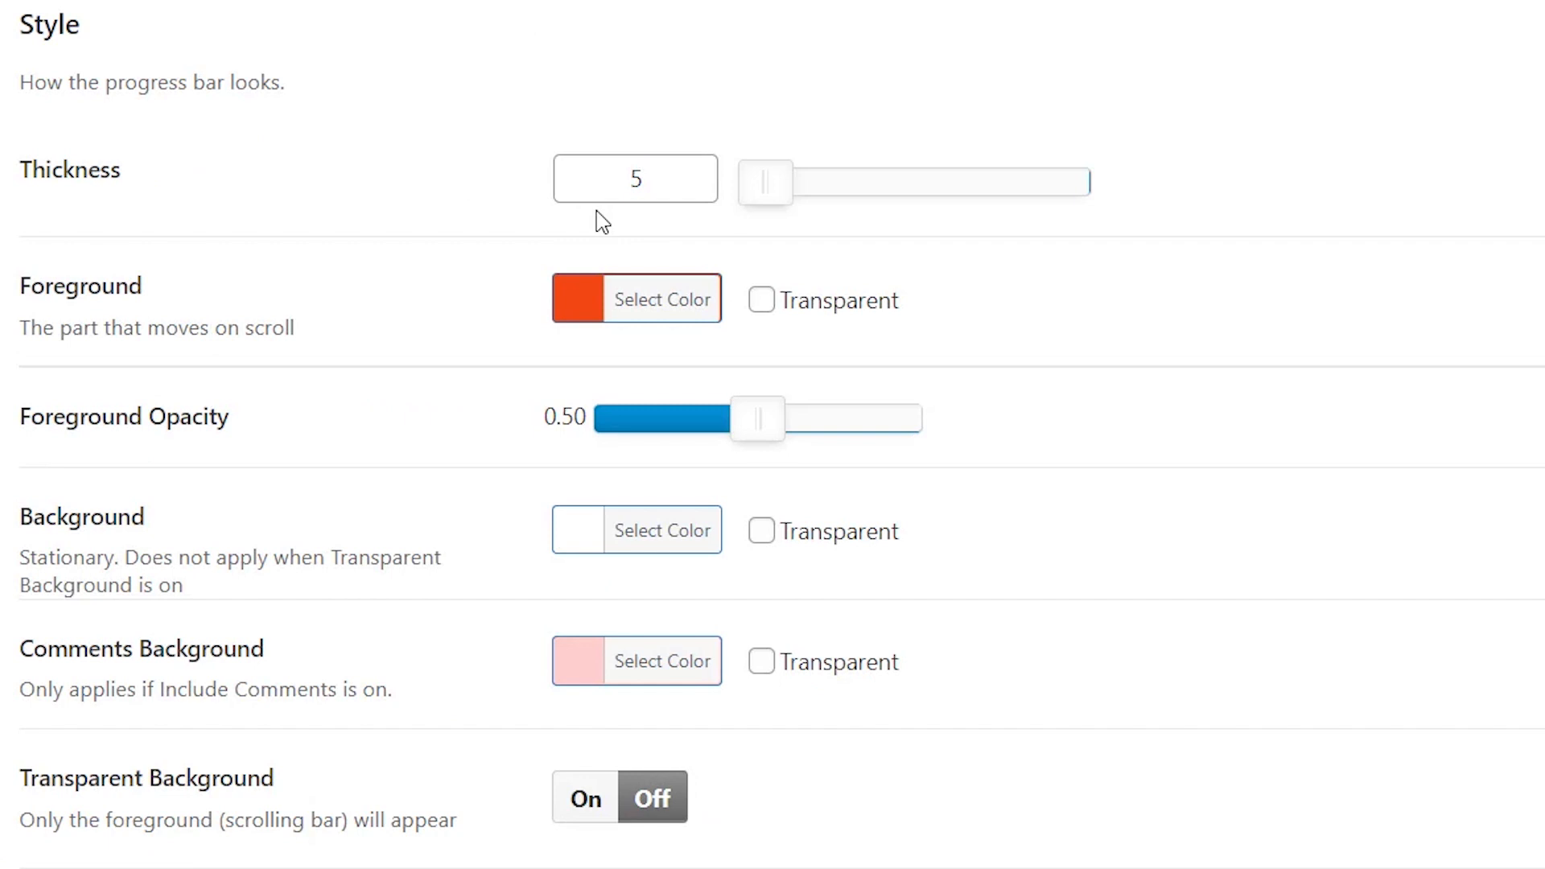
scroll(down, 3)
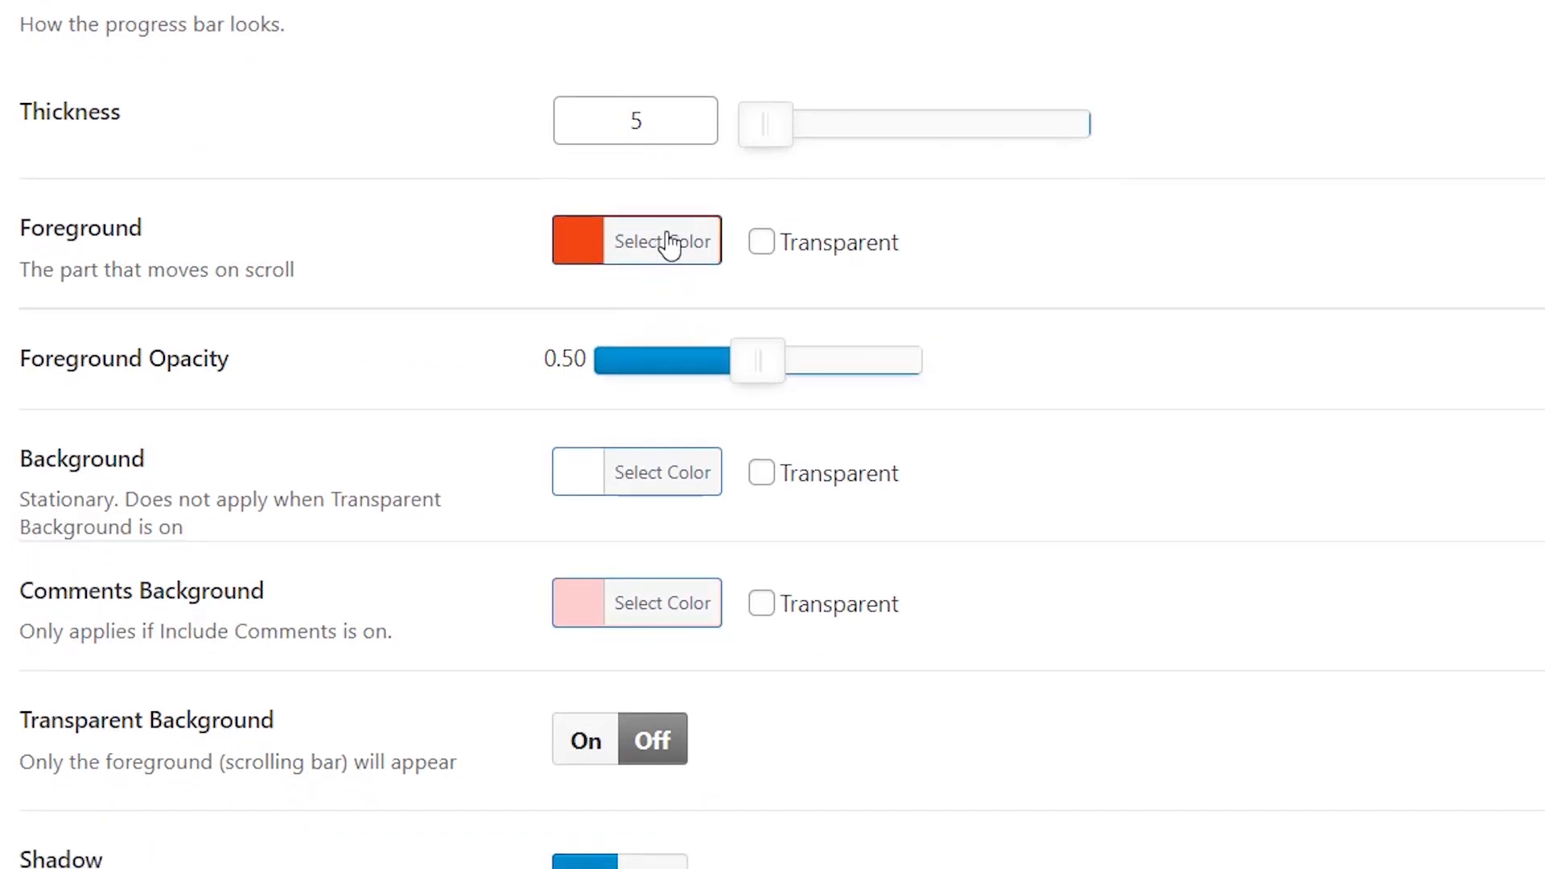
mouse_move(518, 515)
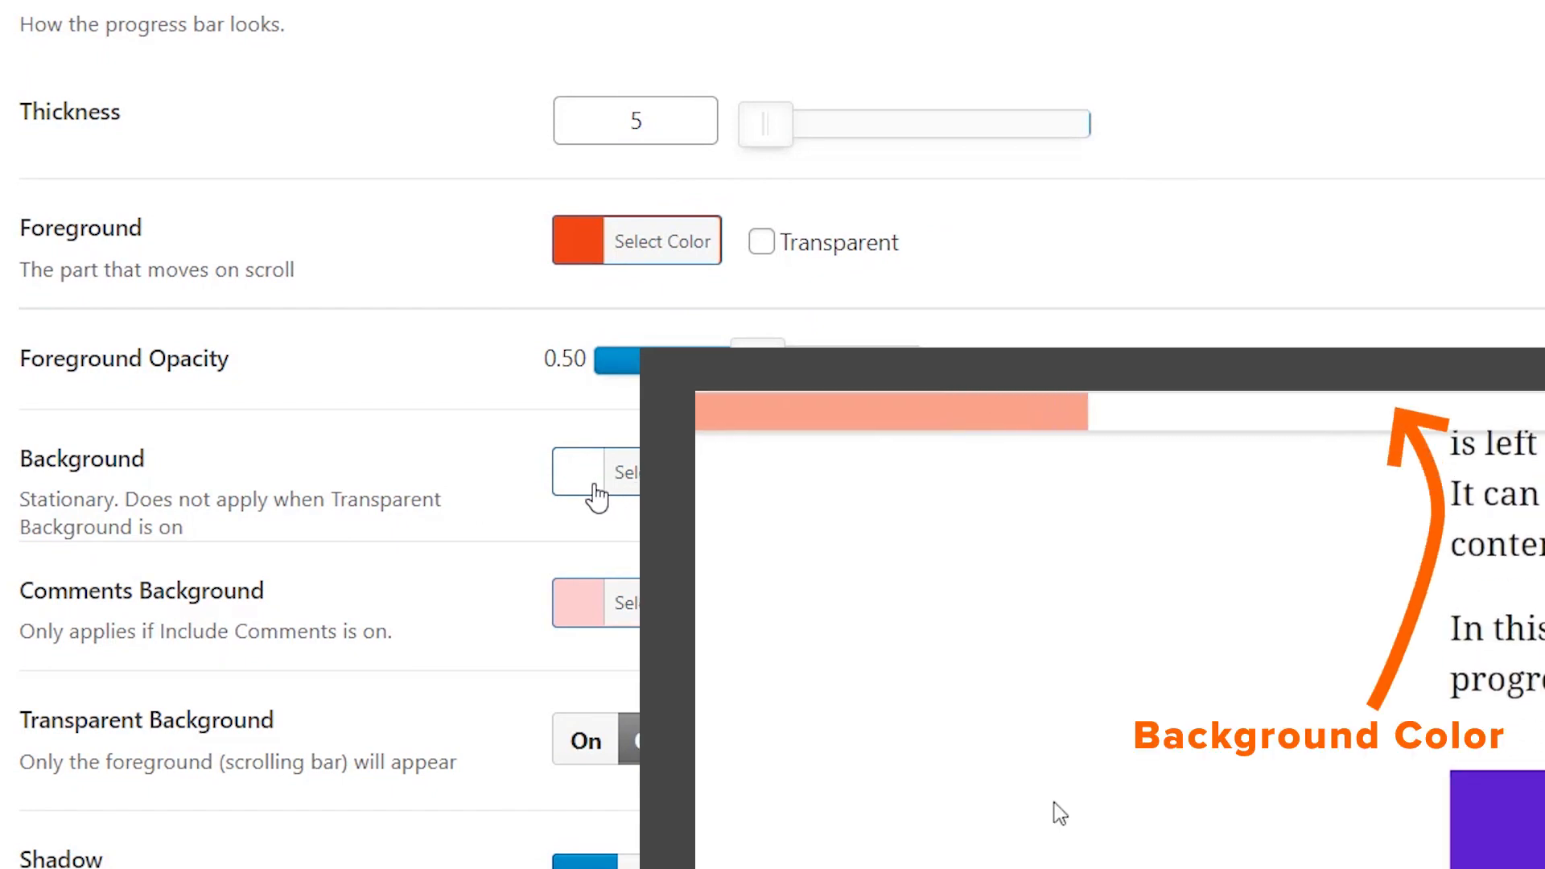
scroll(down, 3)
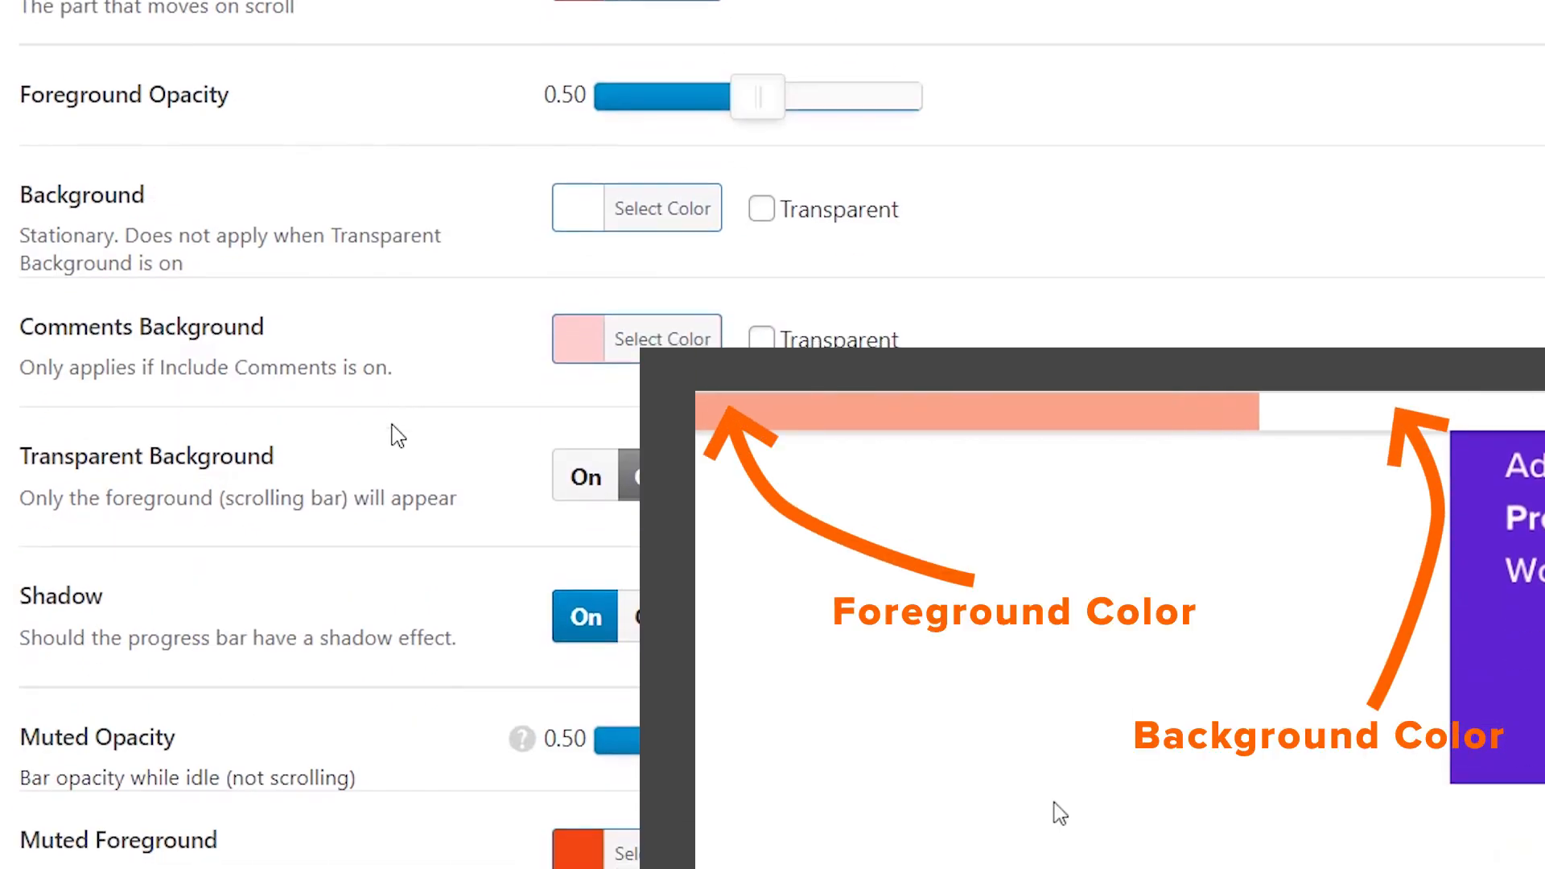
scroll(down, 3)
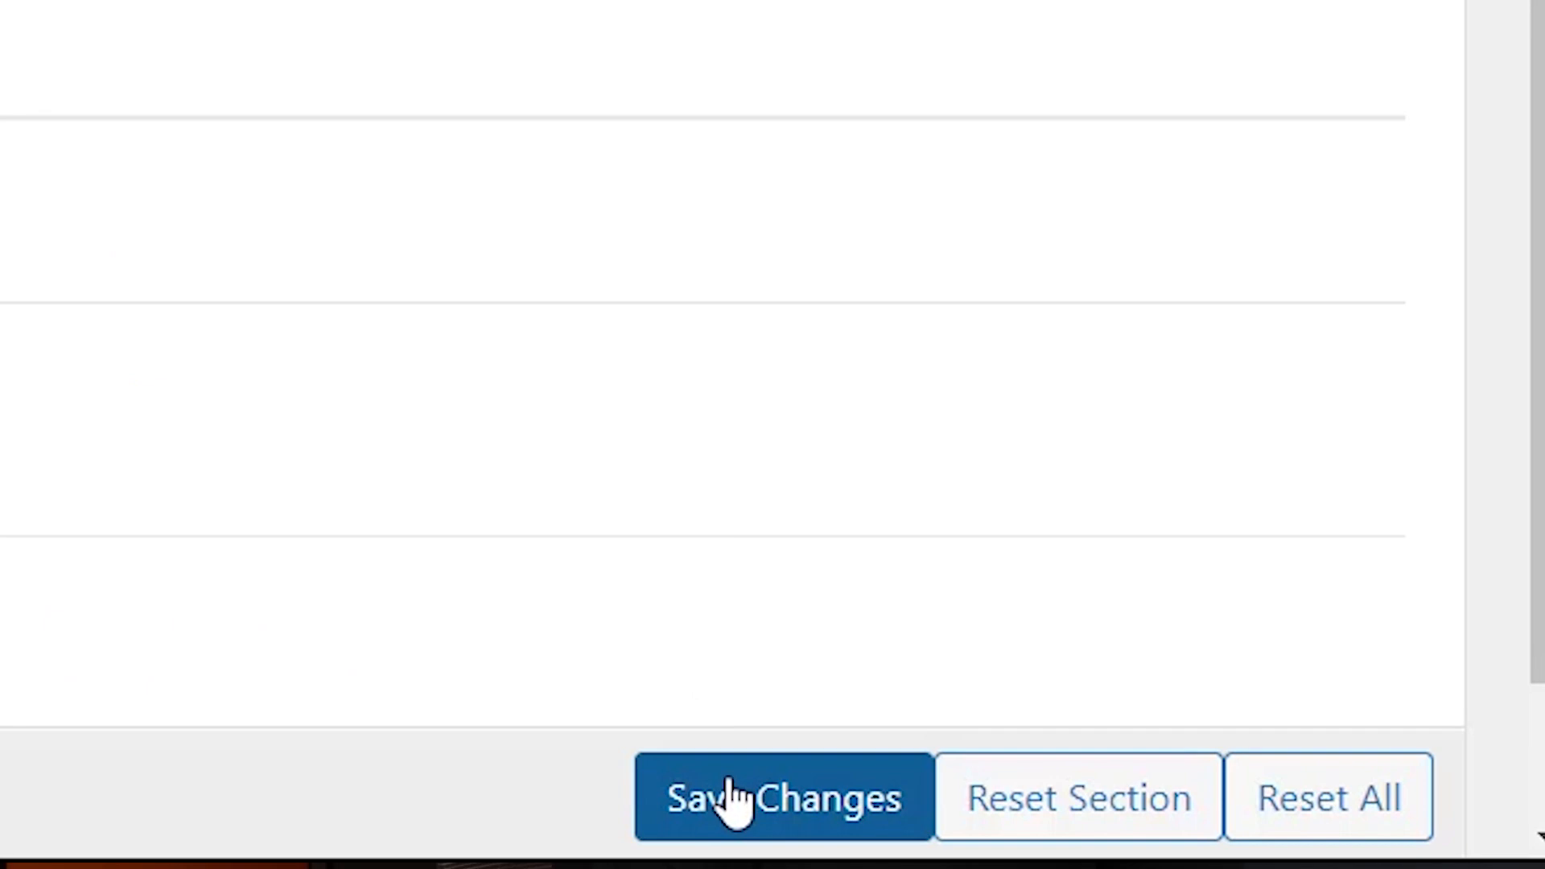
click(783, 797)
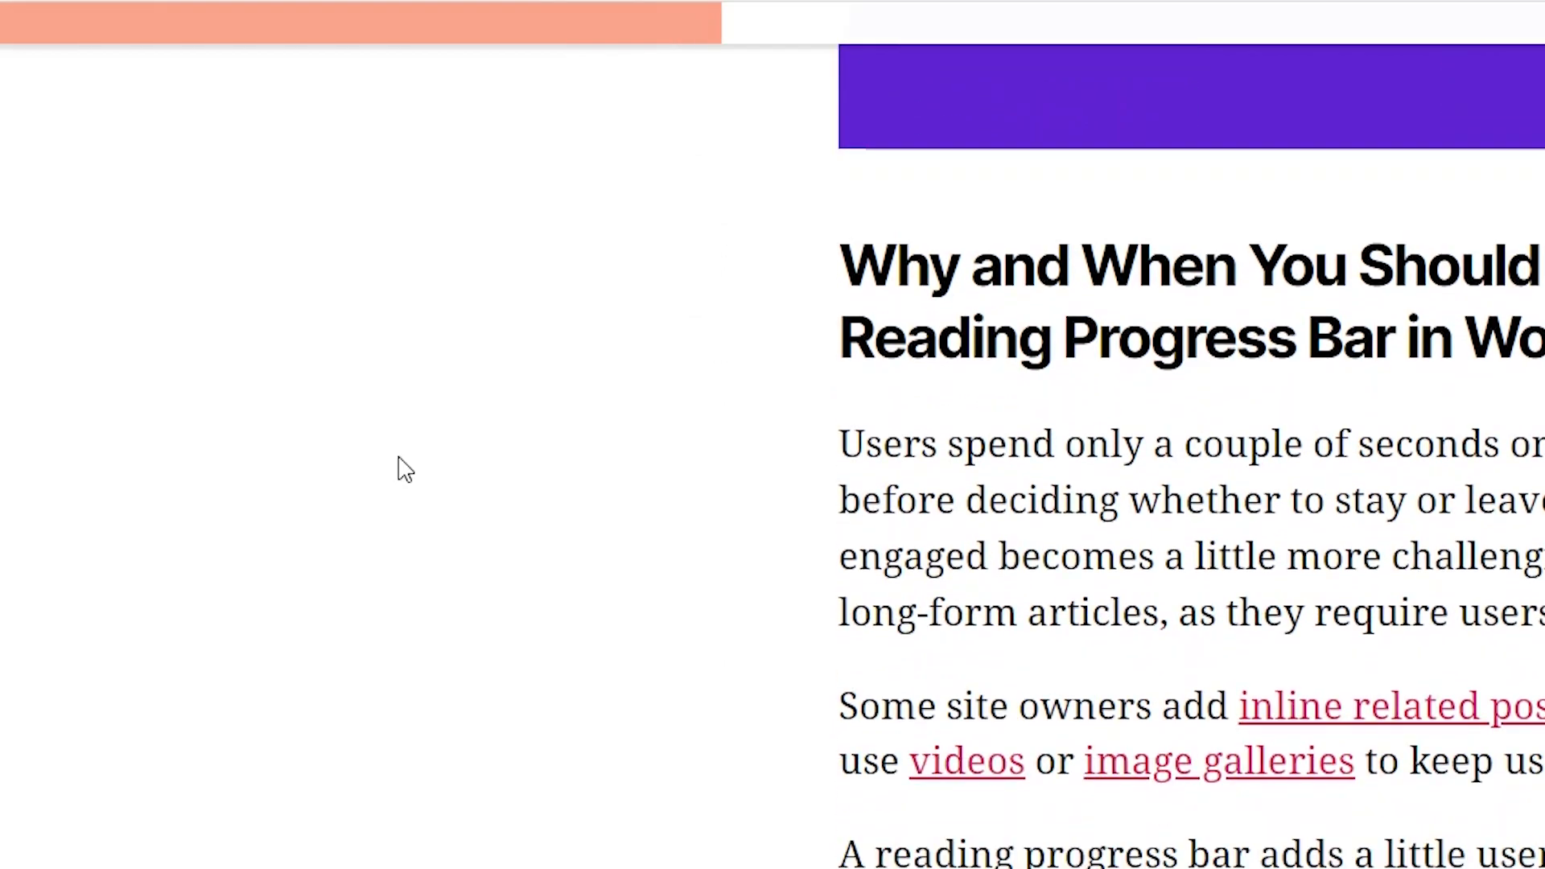
Scroll down a blog post to watch the orange progress bar fill
scroll(down, 3)
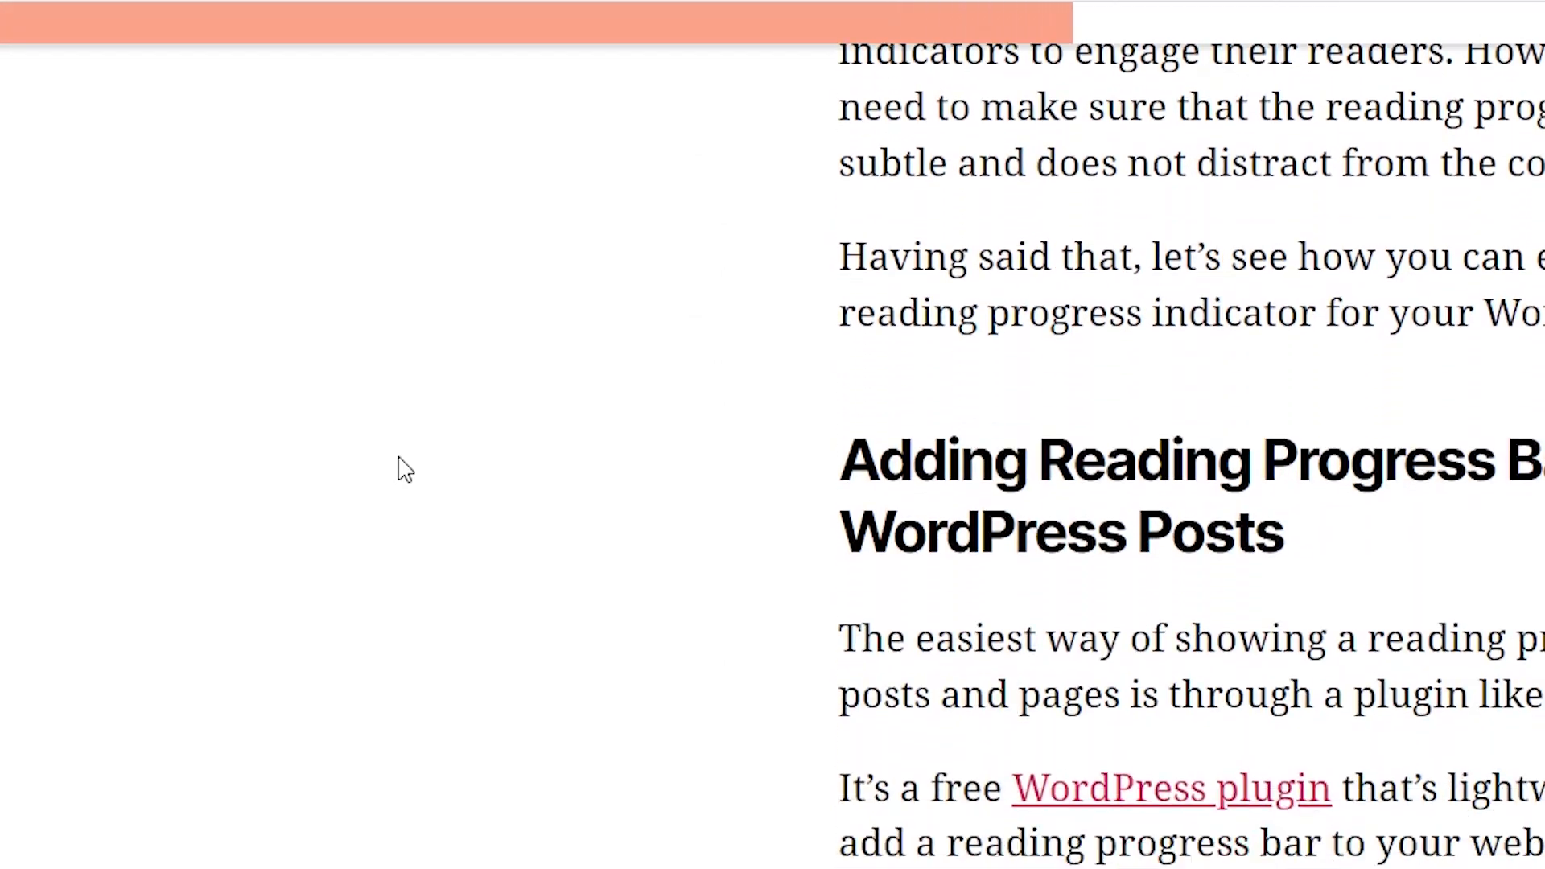